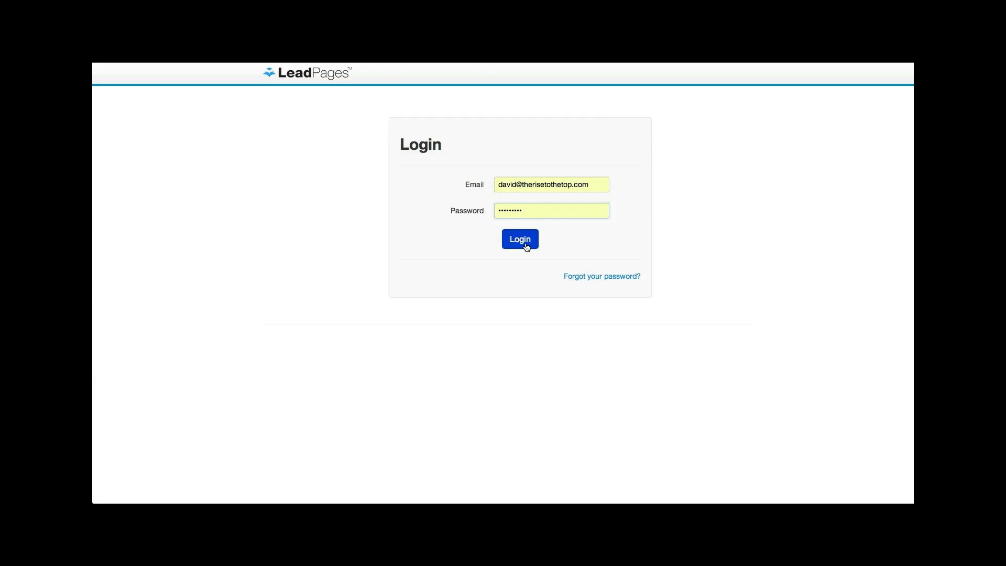
# - Log in with the filled-in credentials to reach the My Pages dashboard
pyautogui.click(520, 239)
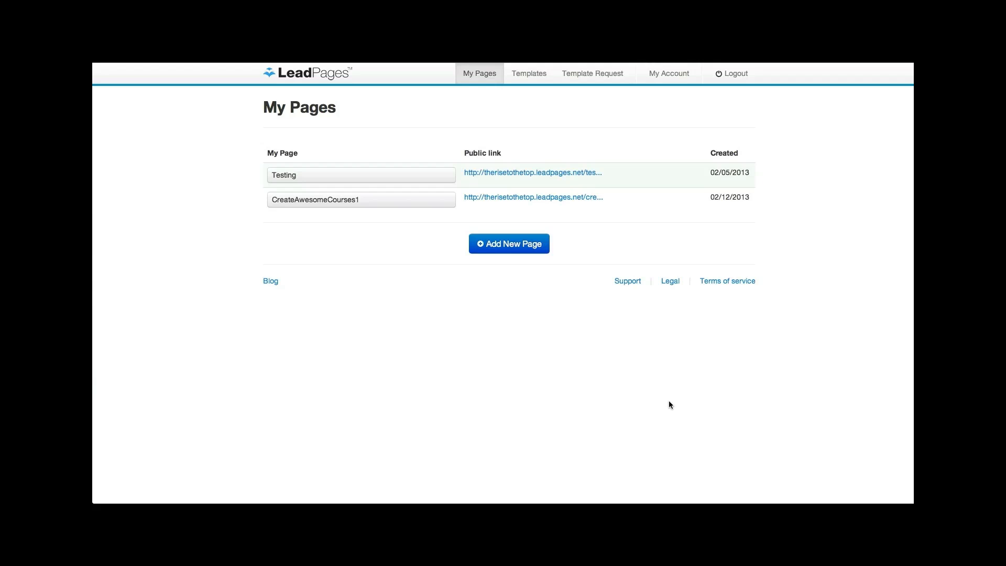
pyautogui.moveTo(671, 402)
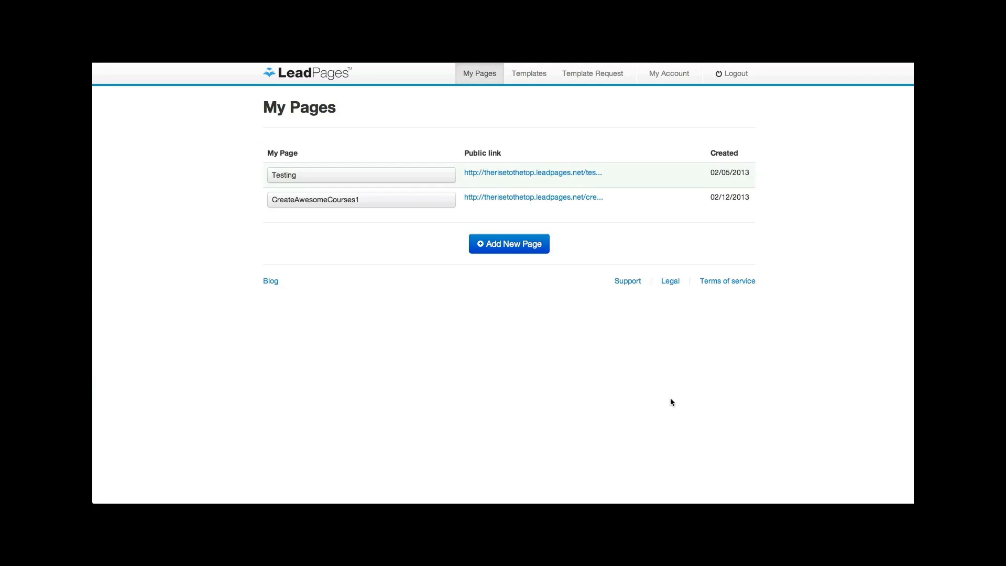
pyautogui.moveTo(690, 407)
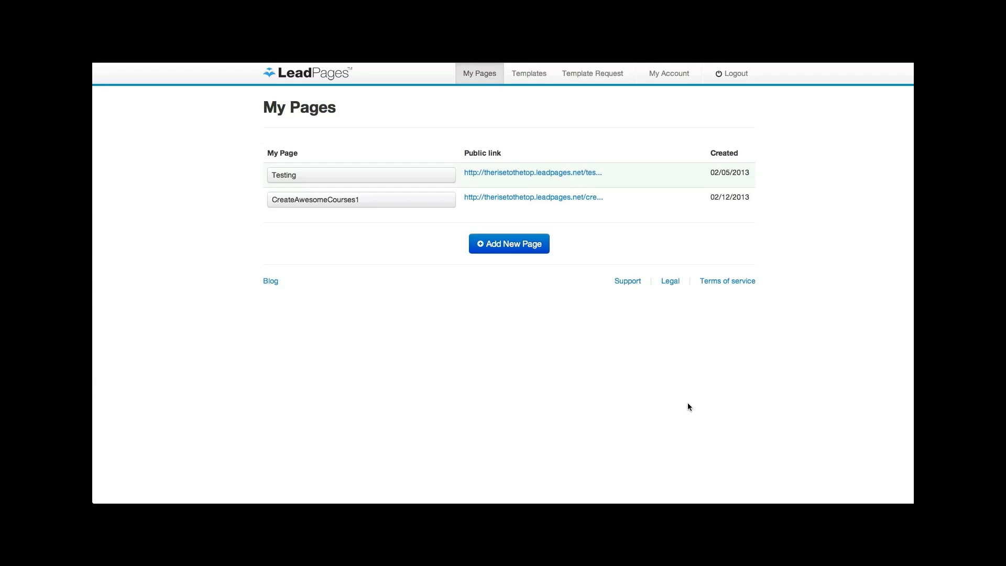
pyautogui.moveTo(709, 419)
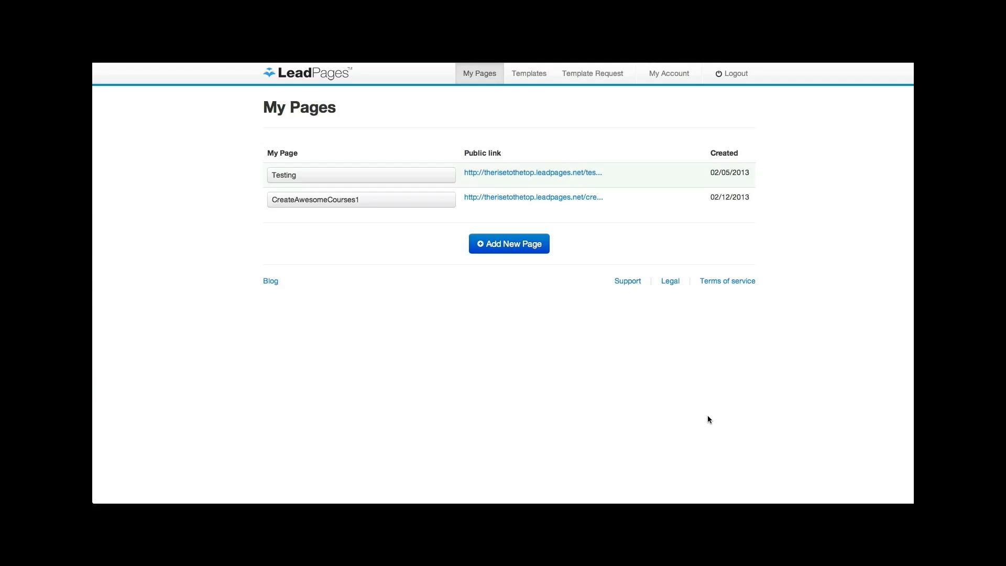
pyautogui.moveTo(701, 429)
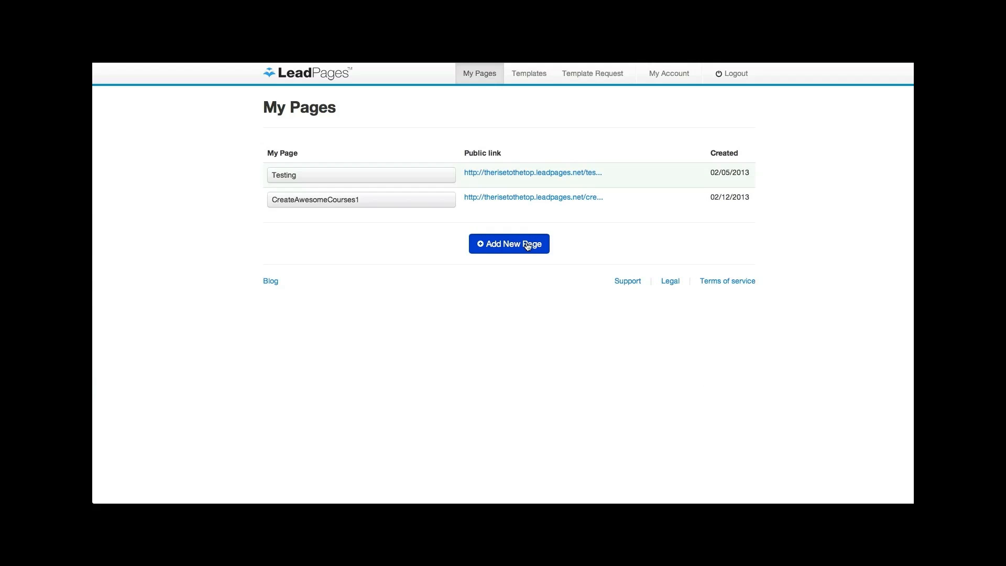
pyautogui.moveTo(538, 224)
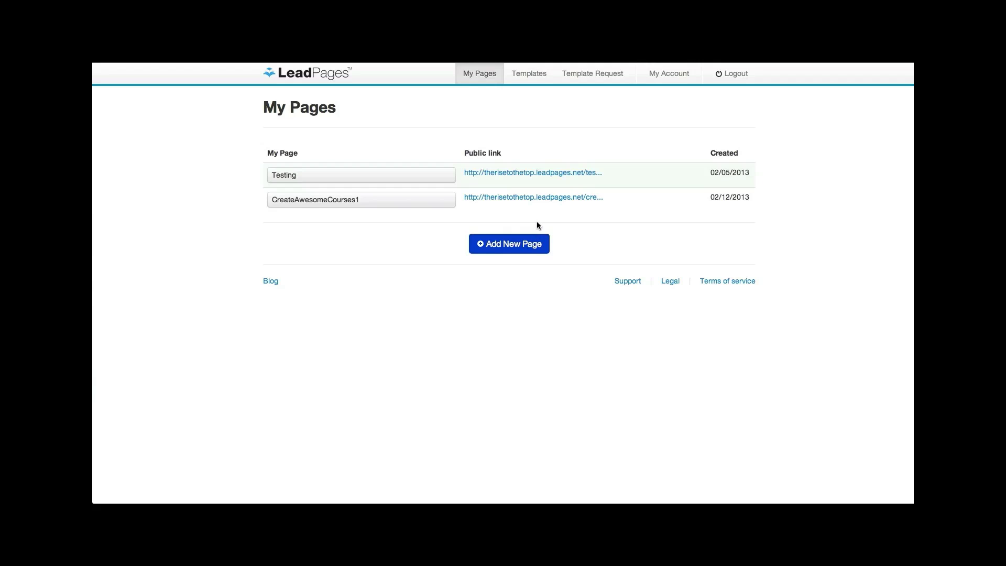
# - Add a new page built from the Basic Video Squeeze Page template
pyautogui.click(528, 73)
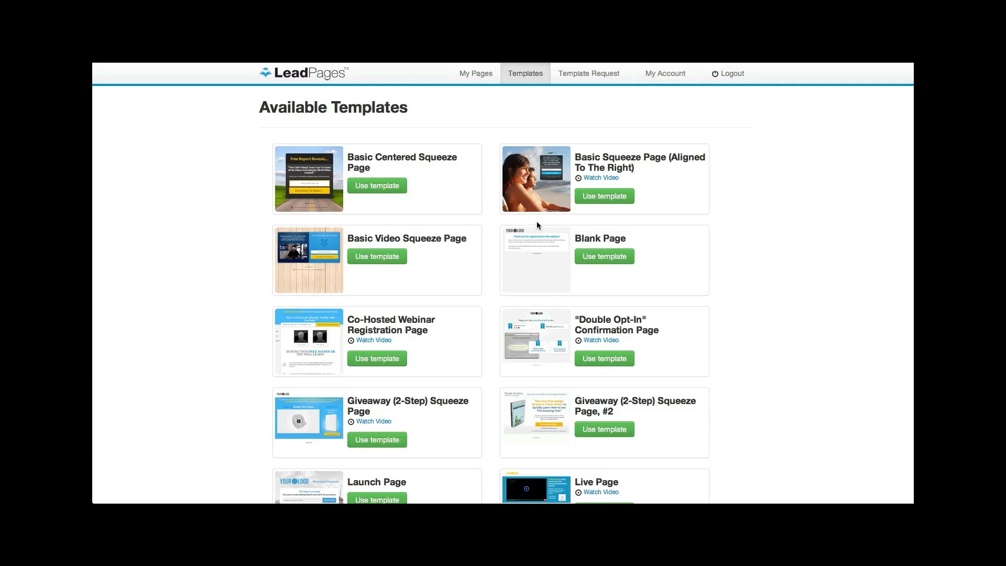
pyautogui.moveTo(545, 253)
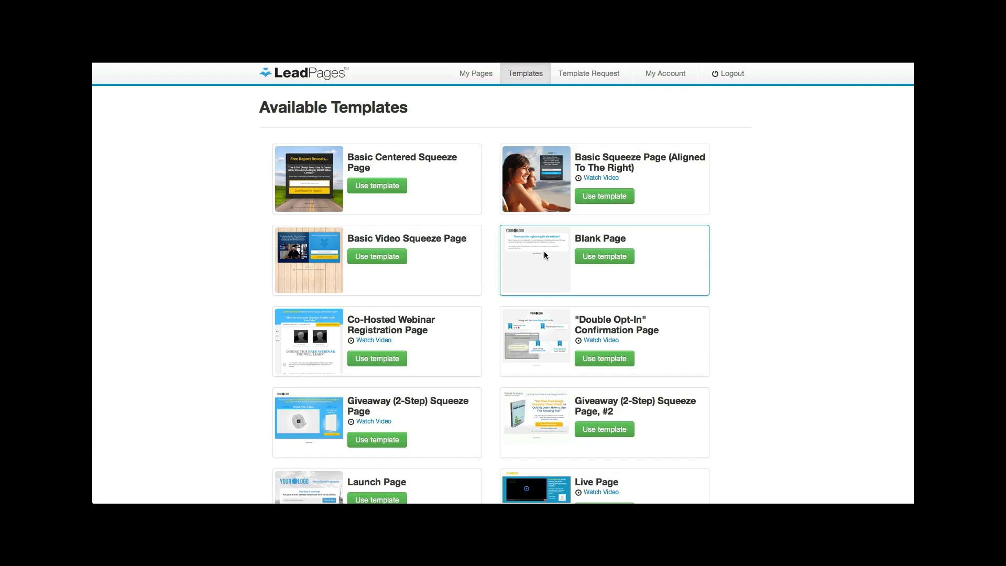
pyautogui.scroll(-3)
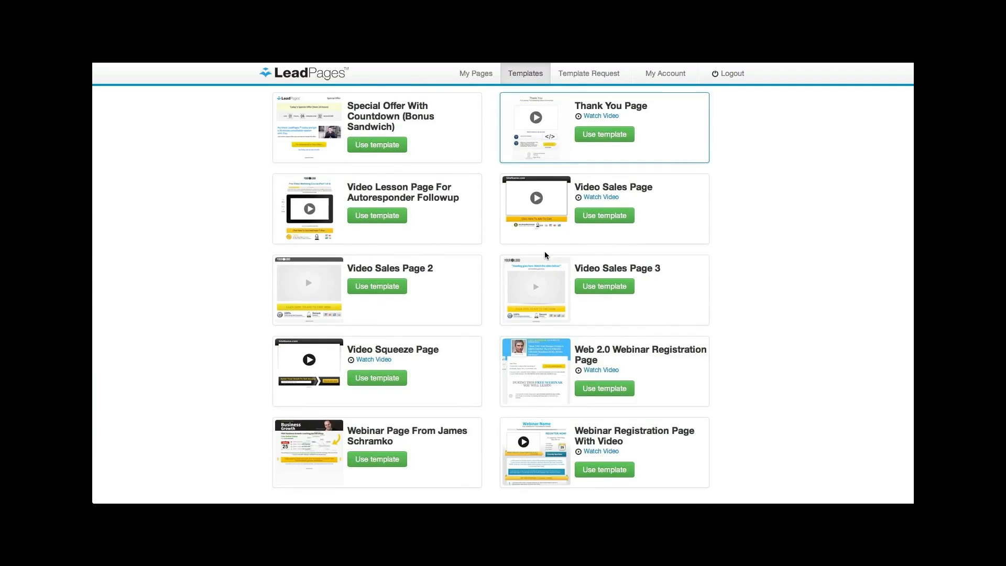
pyautogui.scroll(-3)
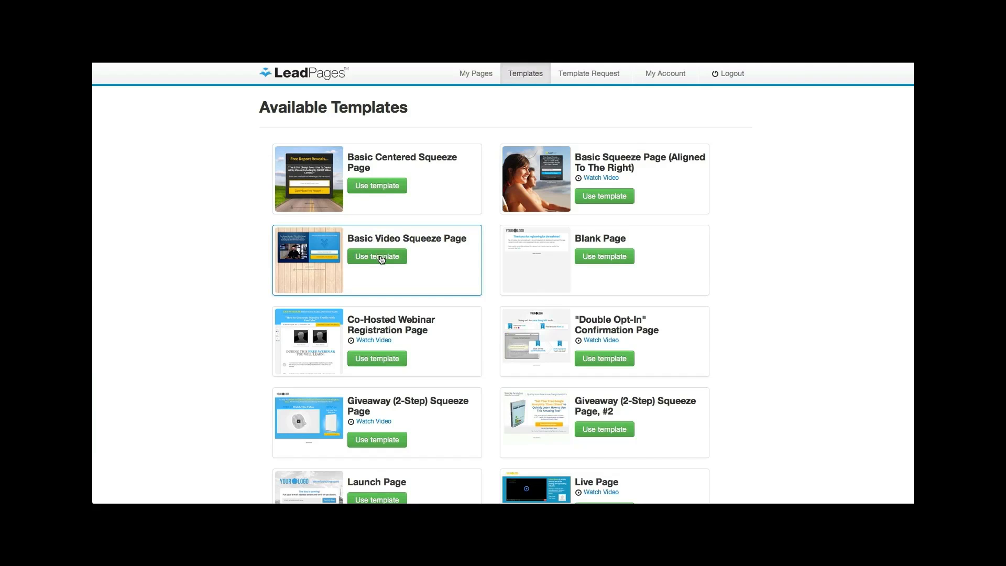
pyautogui.click(378, 255)
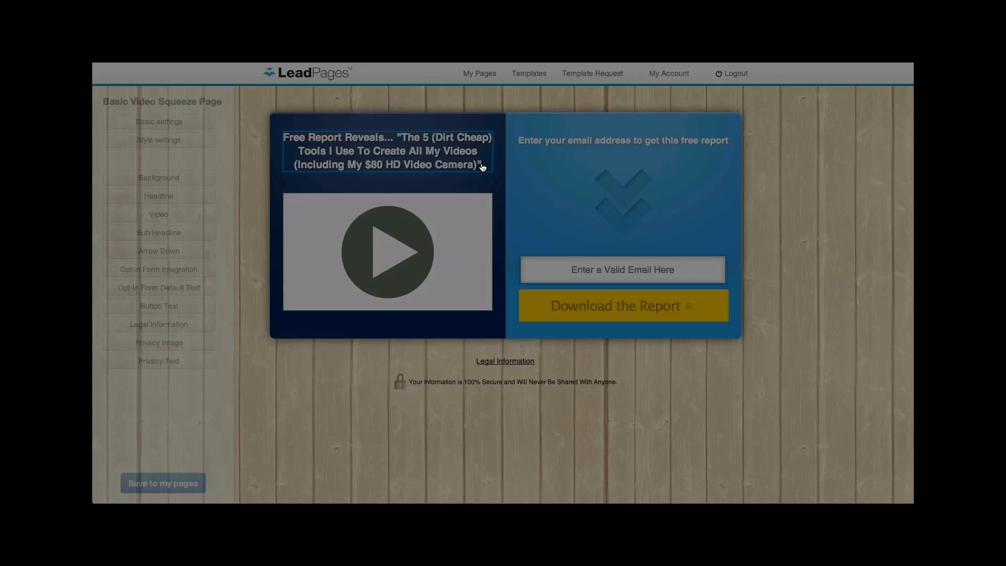
# - Rewrite the headline to say DSG TV fans are really sexy, find out why in this video
pyautogui.click(388, 150)
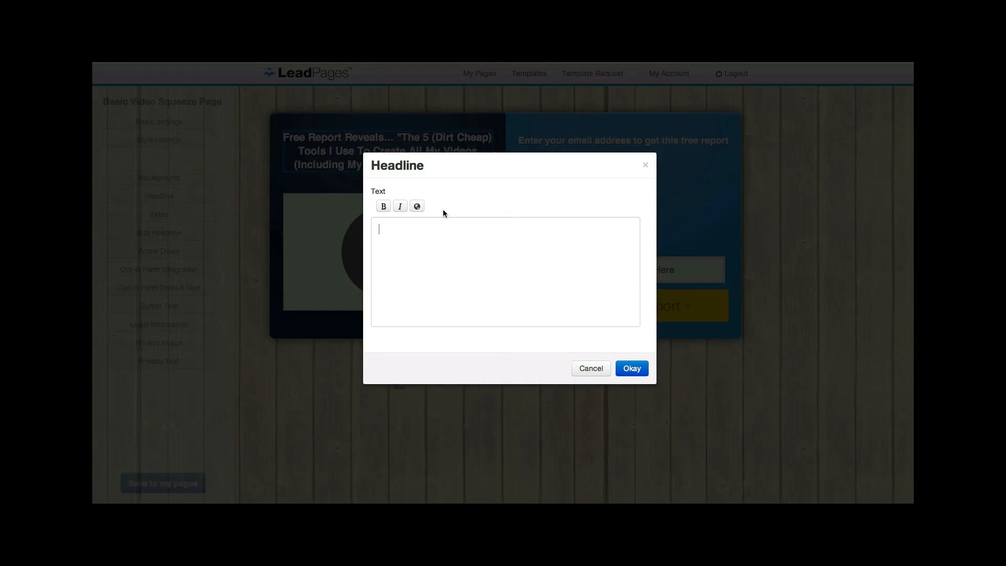
pyautogui.write('DSG TV Fans a')
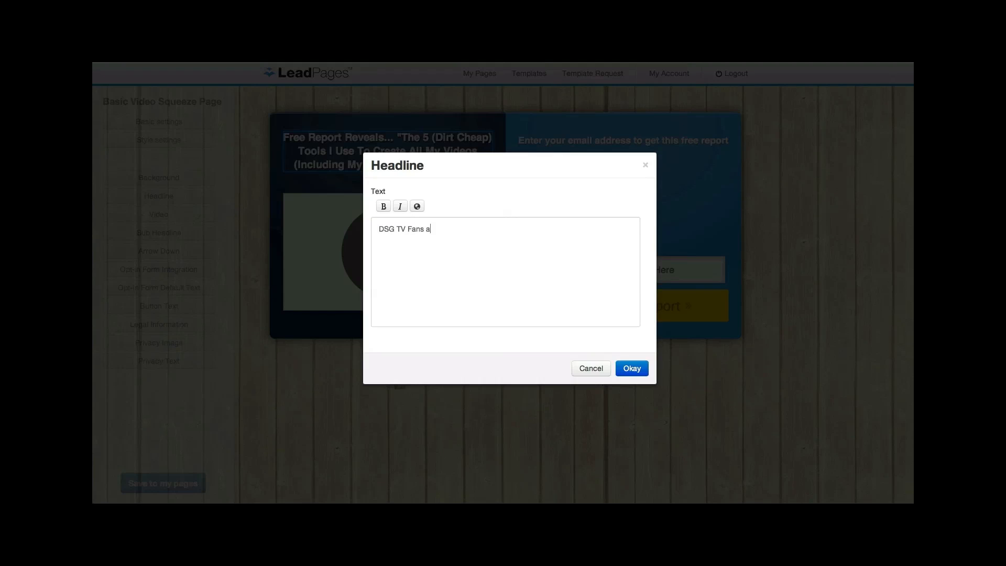
pyautogui.write('re REALLY SE')
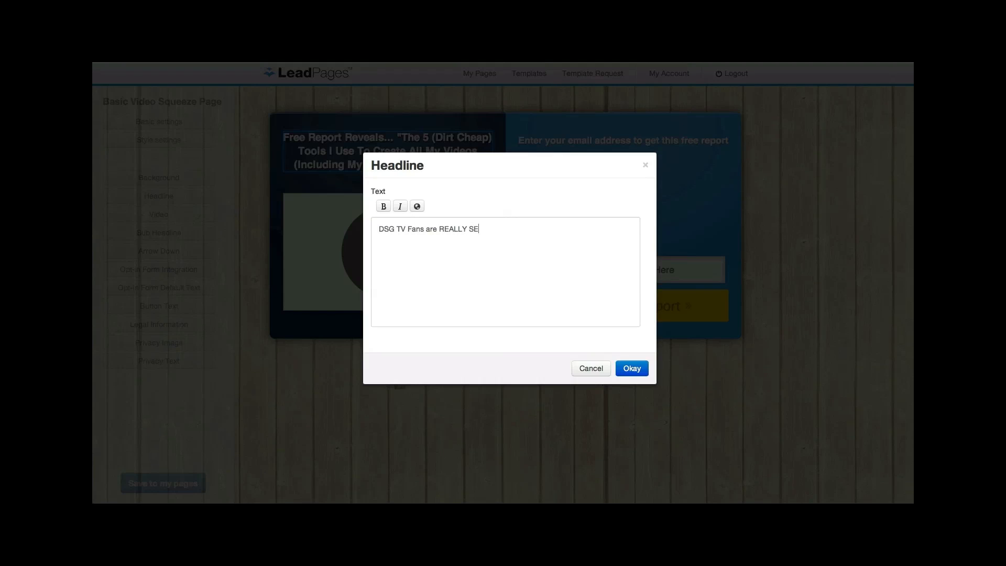
pyautogui.write('XY! F')
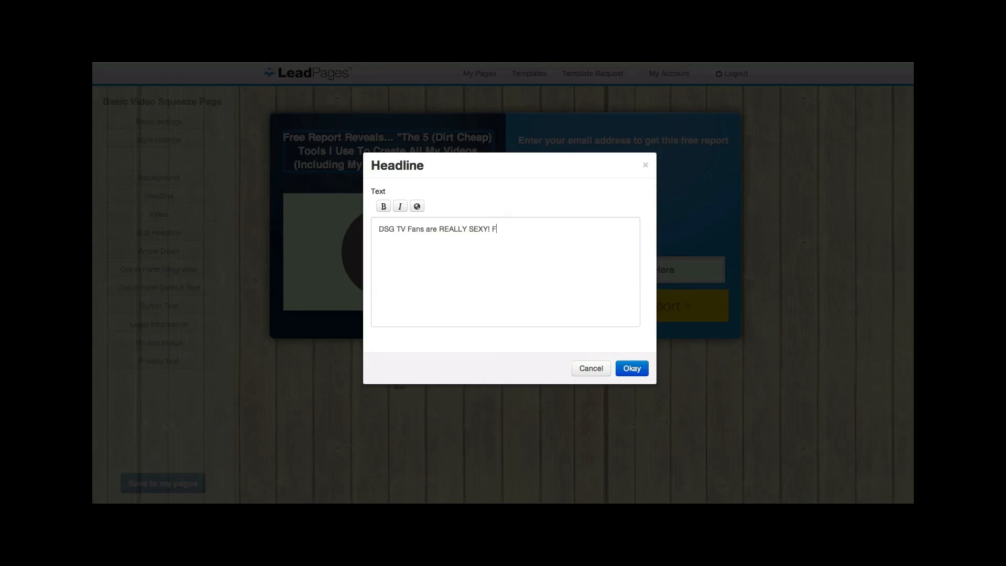
pyautogui.write('ind out why')
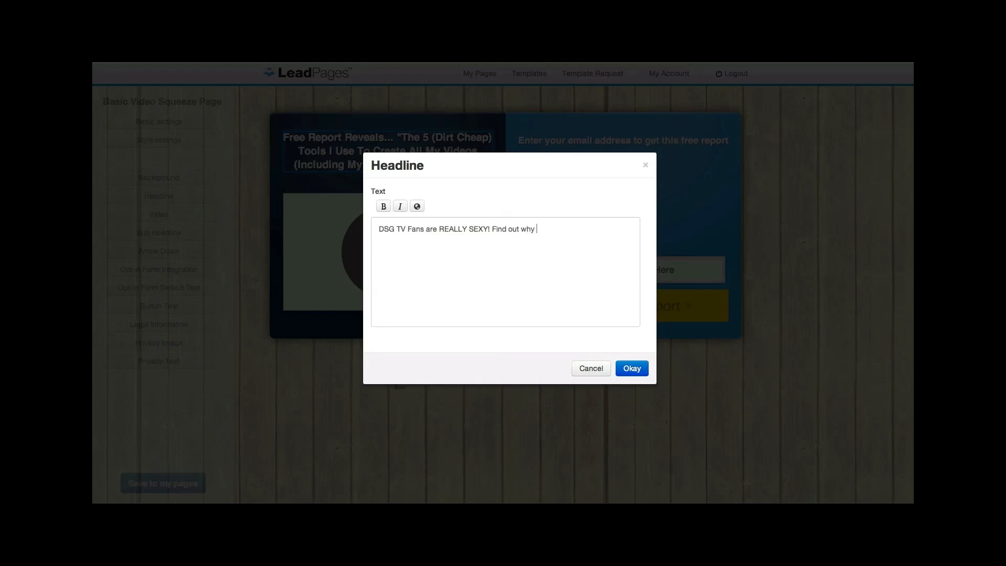
pyautogui.write('in this video....')
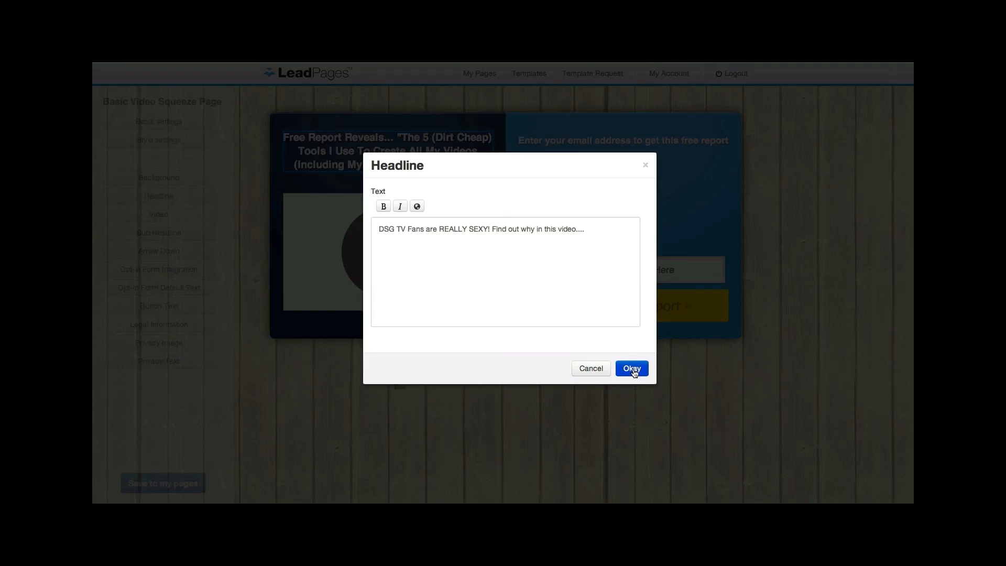
pyautogui.click(630, 369)
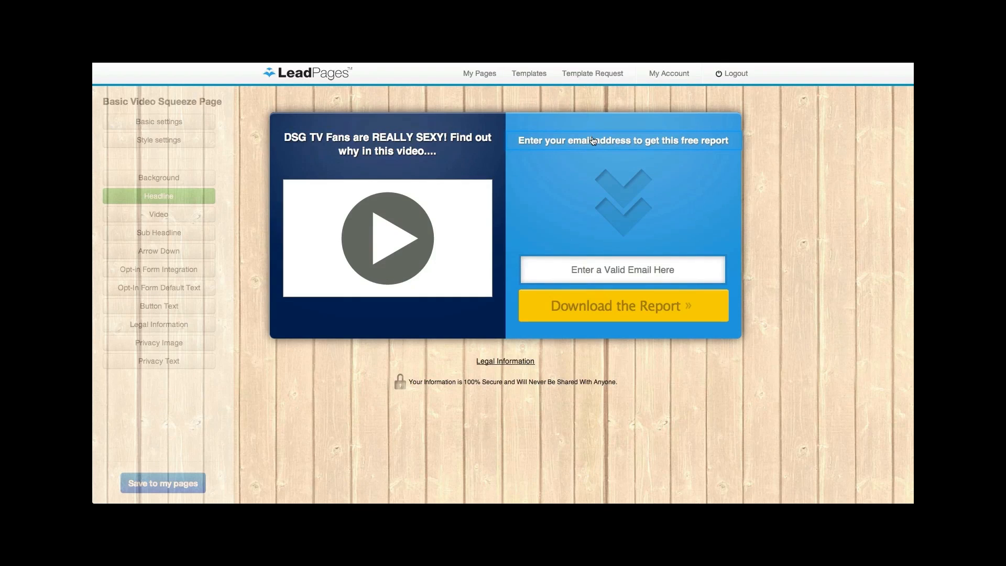
pyautogui.moveTo(600, 142)
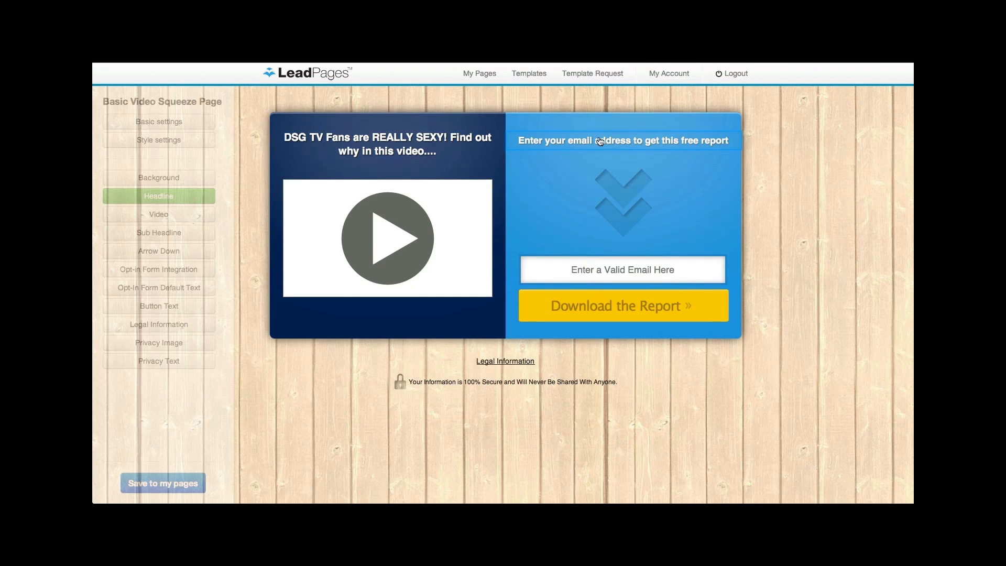
# - Change the subheadline to "Enter your email address to find out why!"
pyautogui.click(158, 233)
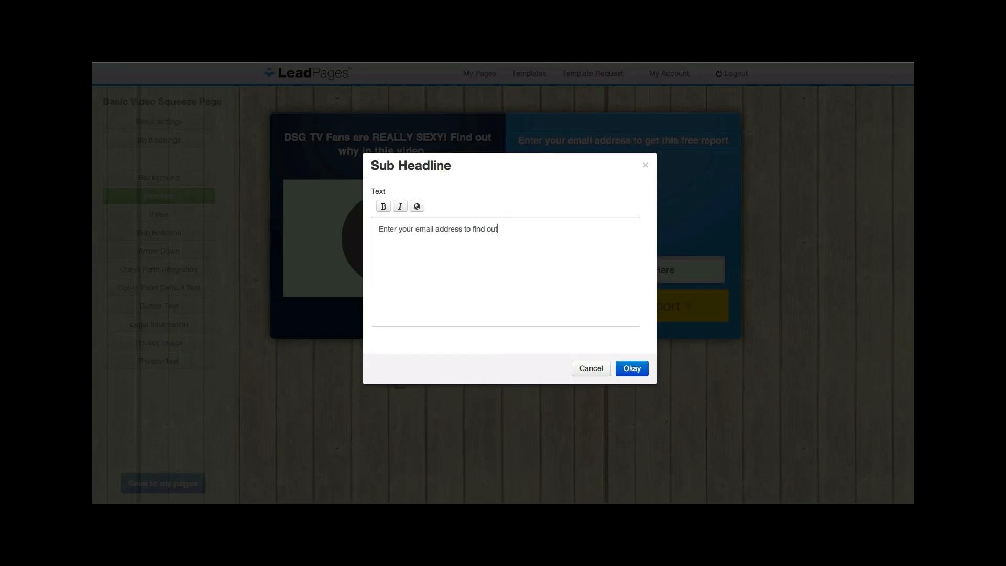
pyautogui.write('why!')
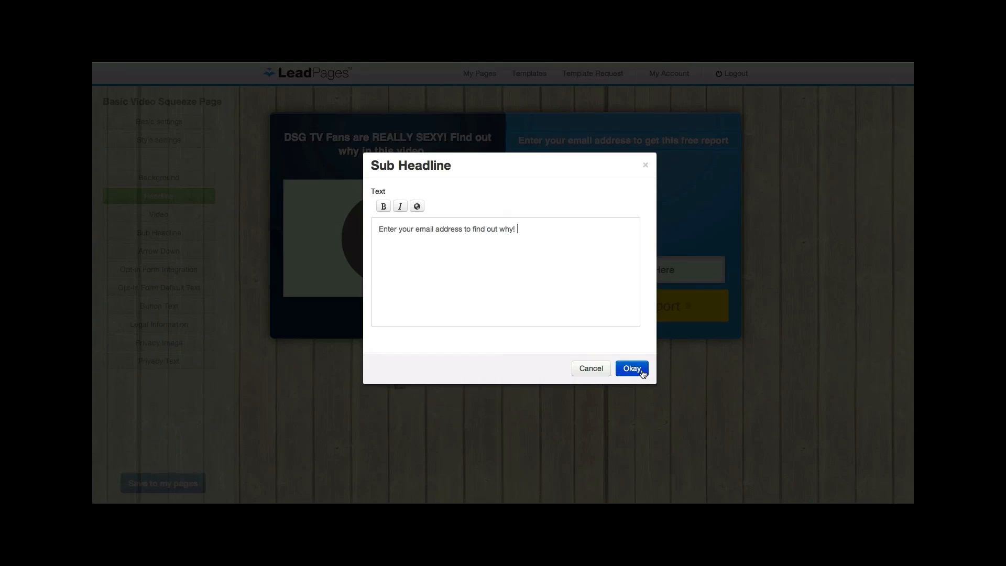
pyautogui.click(631, 369)
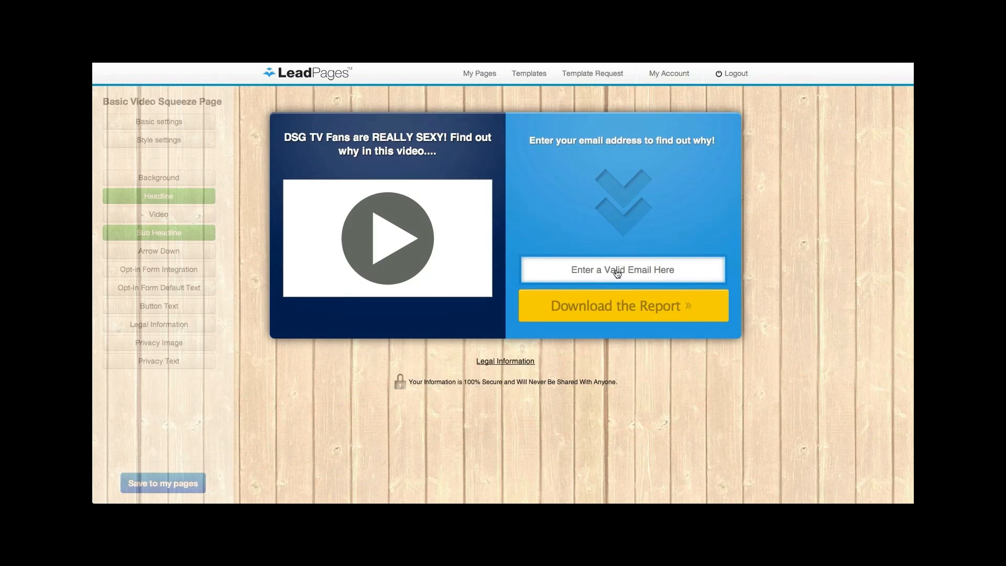
# - Change the opt-in button text to "Get the video!"
pyautogui.click(622, 306)
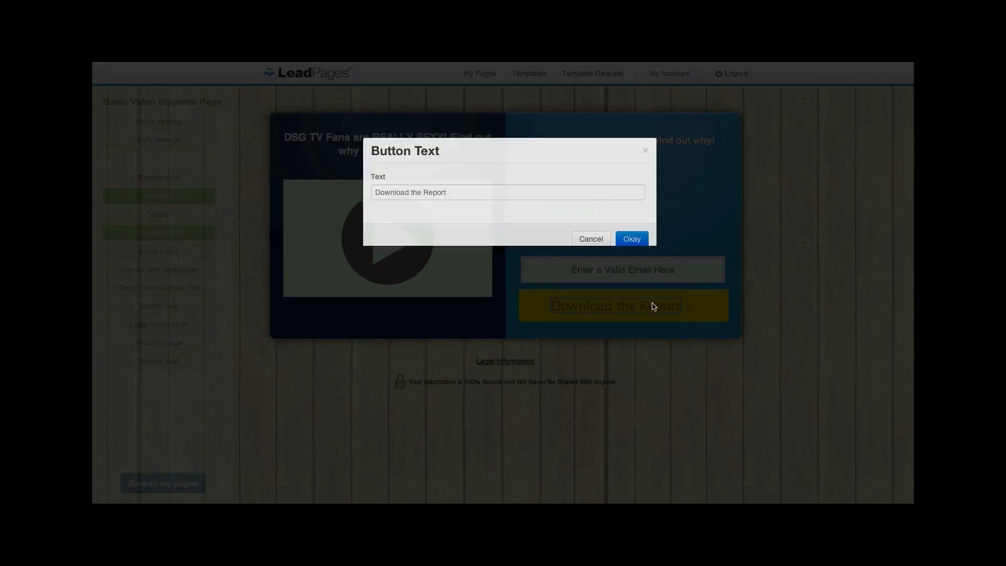
pyautogui.write('Get the video!')
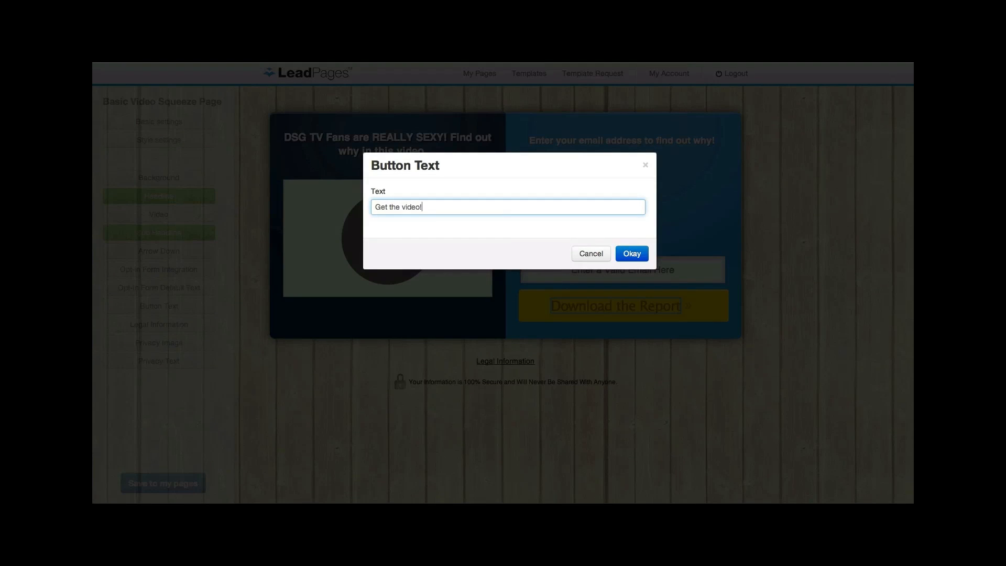
pyautogui.click(631, 253)
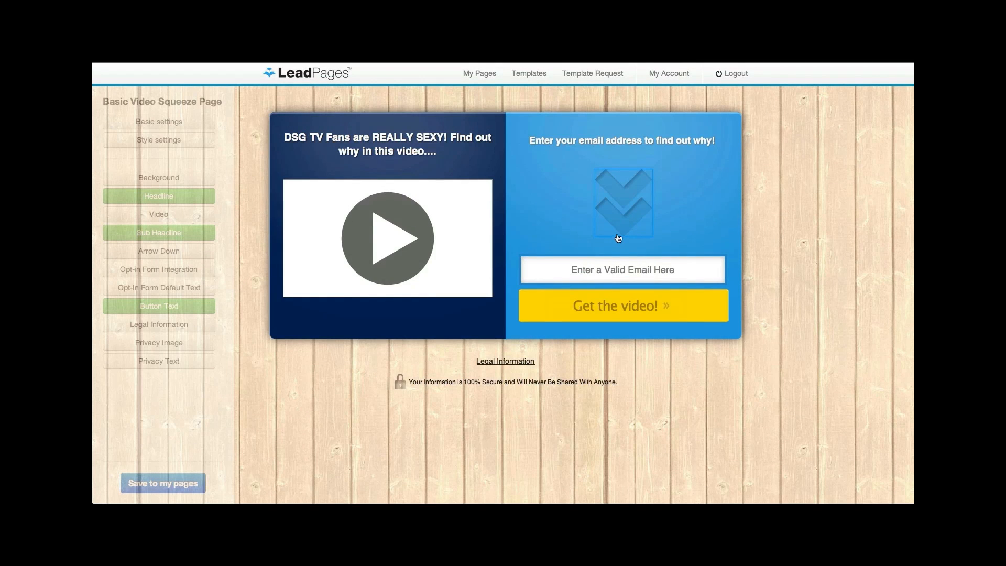
pyautogui.moveTo(548, 222)
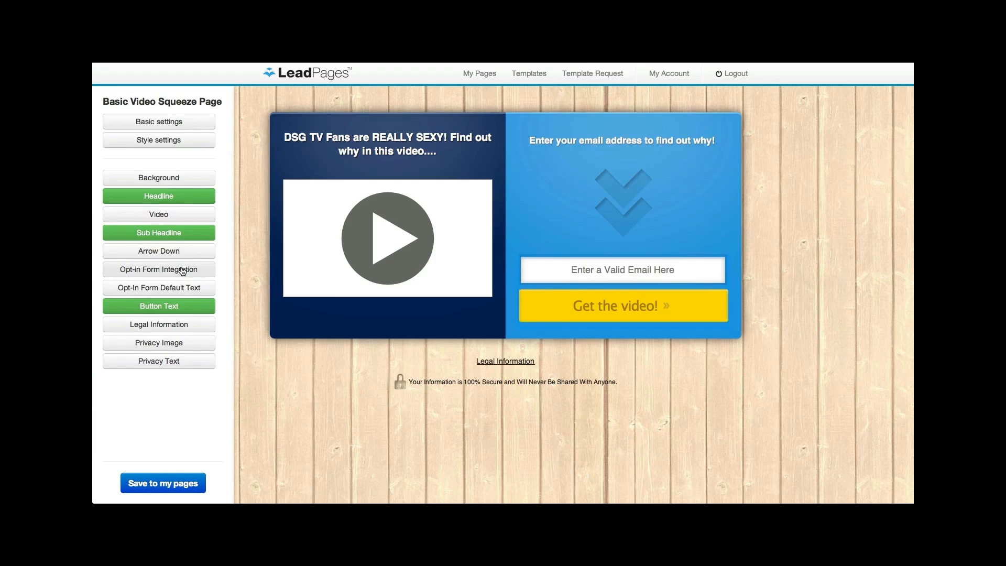
pyautogui.click(158, 270)
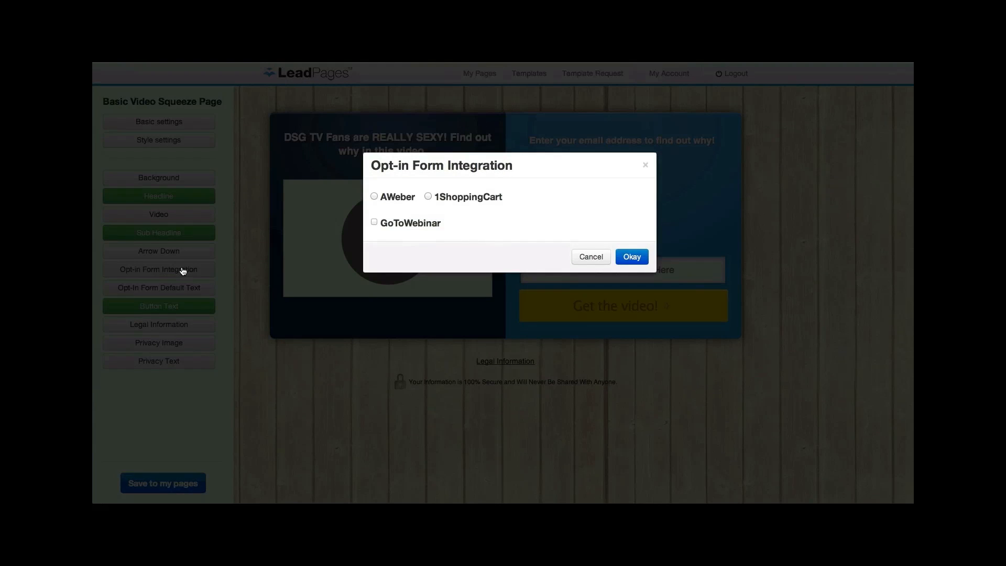
pyautogui.click(373, 197)
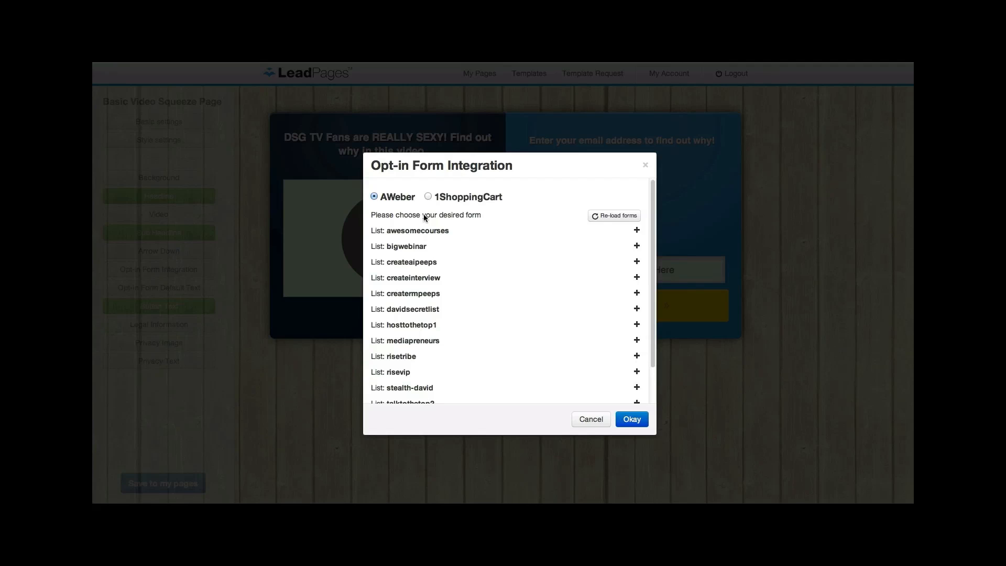
pyautogui.scroll(-3)
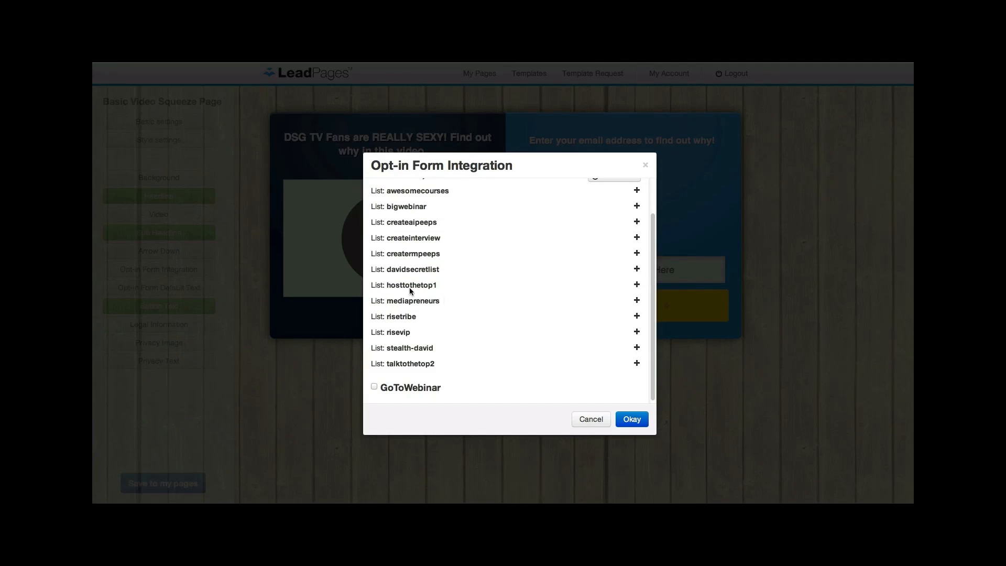
pyautogui.moveTo(380, 335)
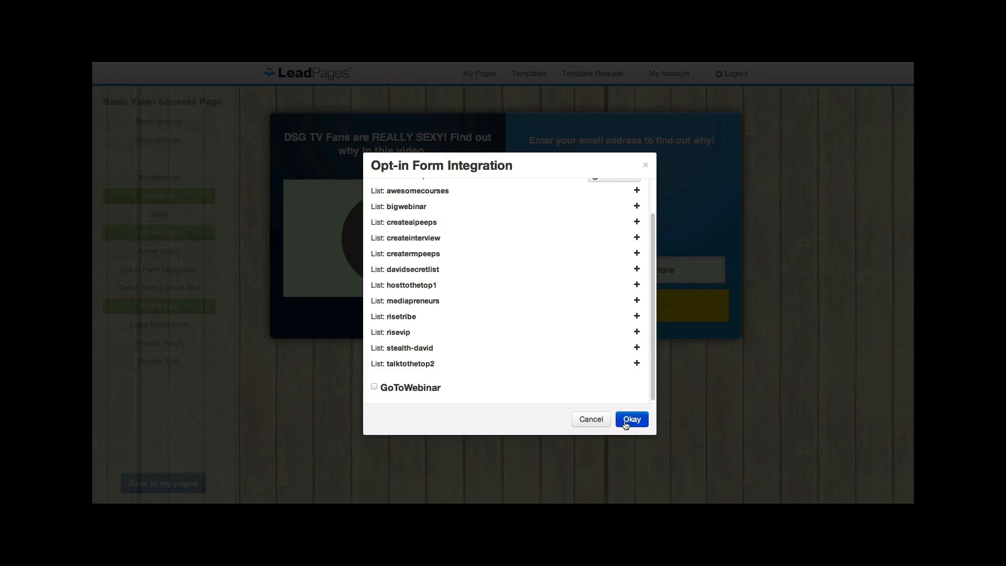
pyautogui.moveTo(592, 422)
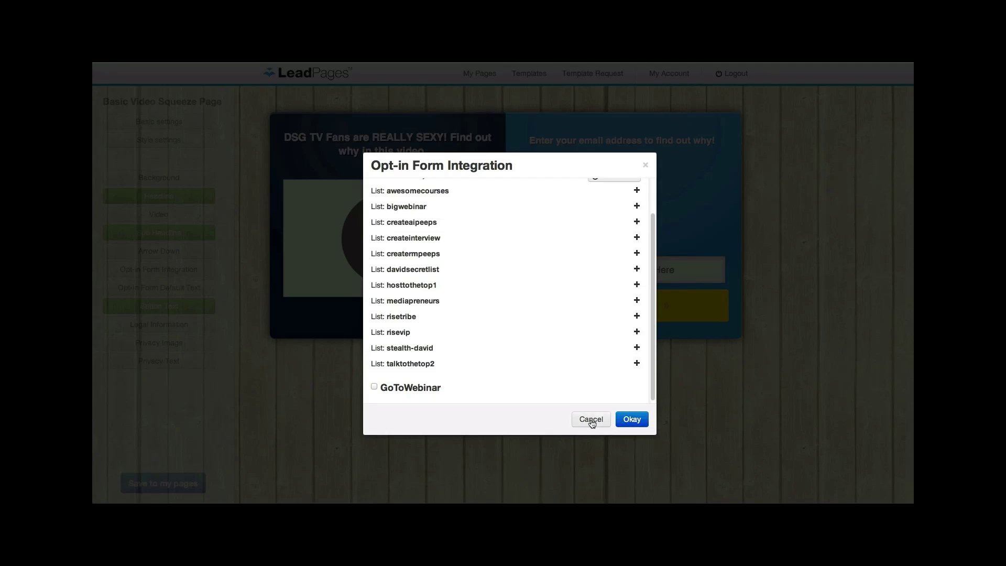
pyautogui.click(591, 419)
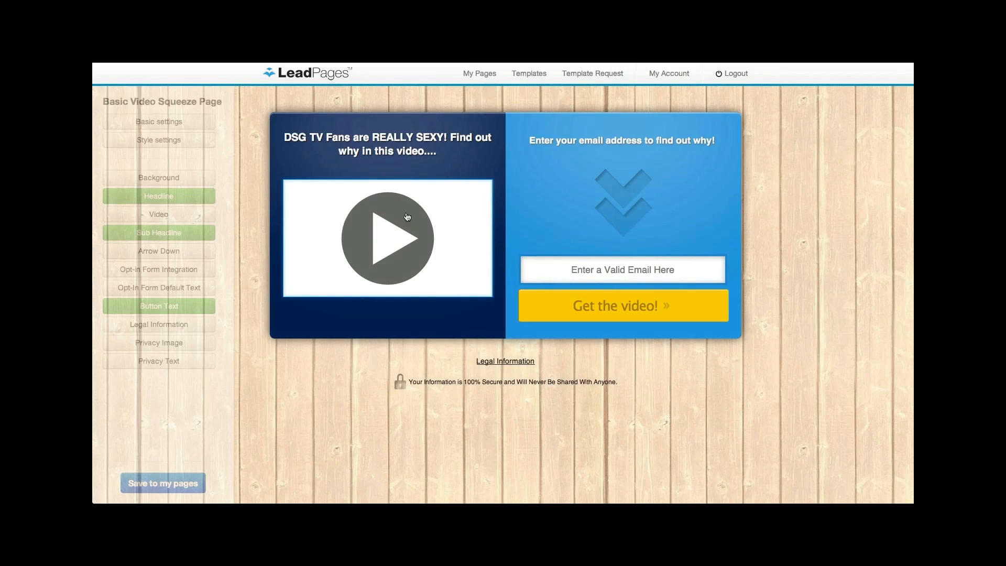
pyautogui.moveTo(247, 272)
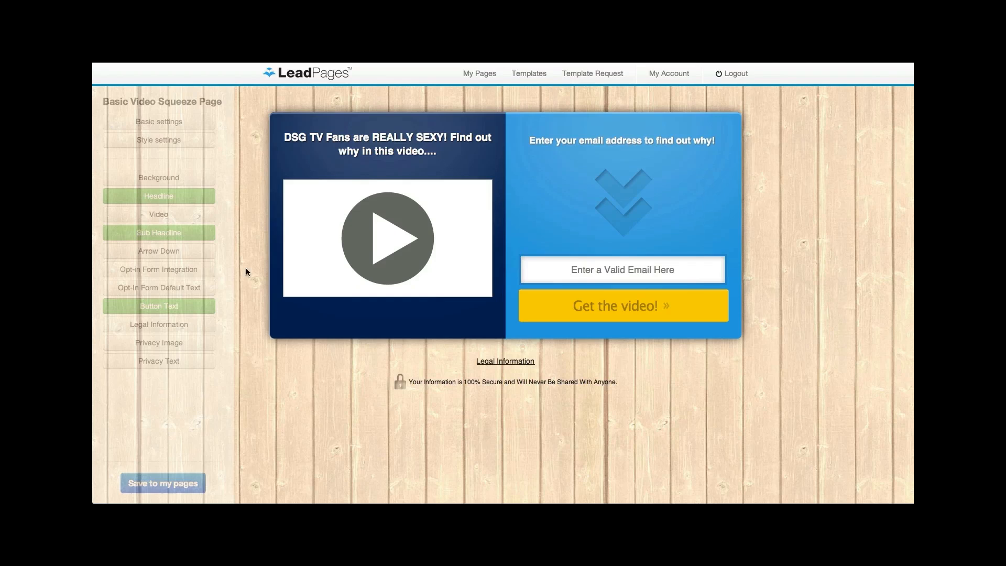
pyautogui.moveTo(243, 288)
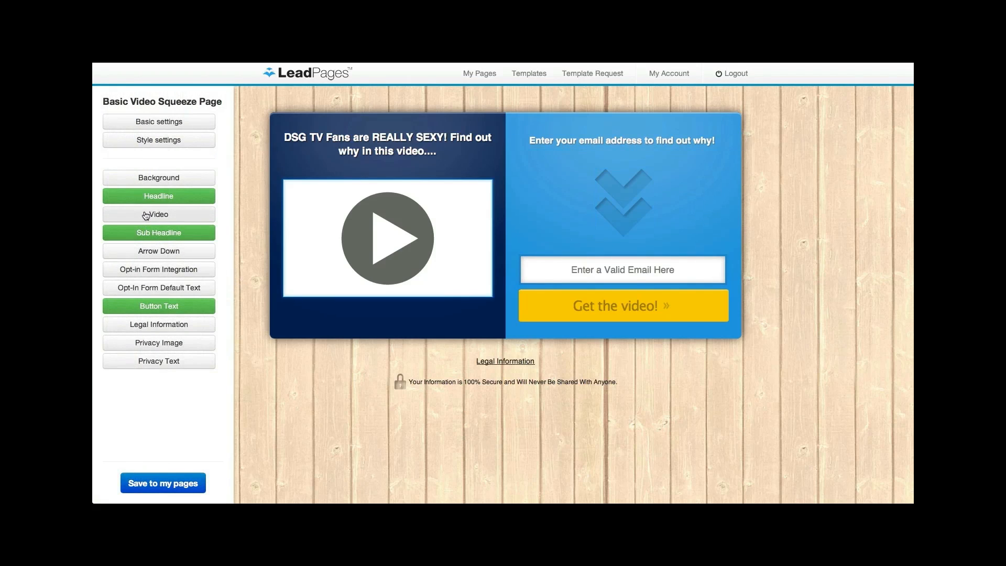
# - Bring up the Video embed dialog from the left sidebar
pyautogui.click(158, 214)
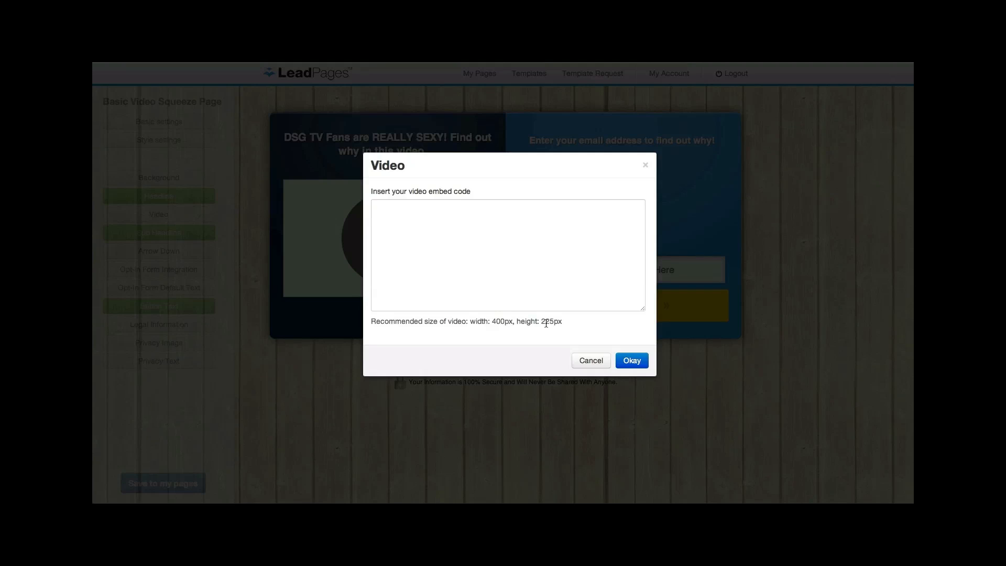
pyautogui.moveTo(415, 72)
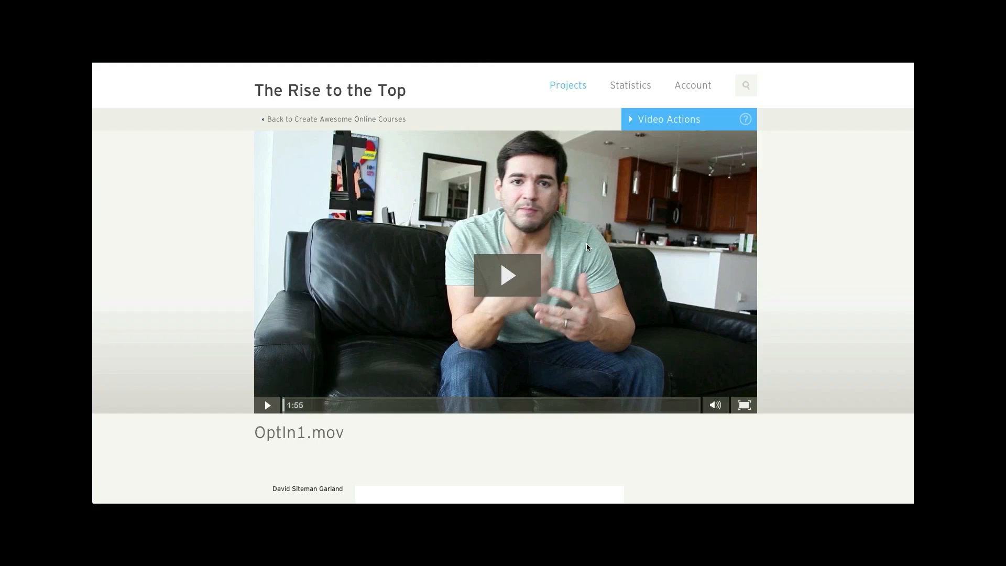
# - Build the Wistia embed code for OptIn1.mov at width 400 (400 by 225) and copy it
pyautogui.click(668, 119)
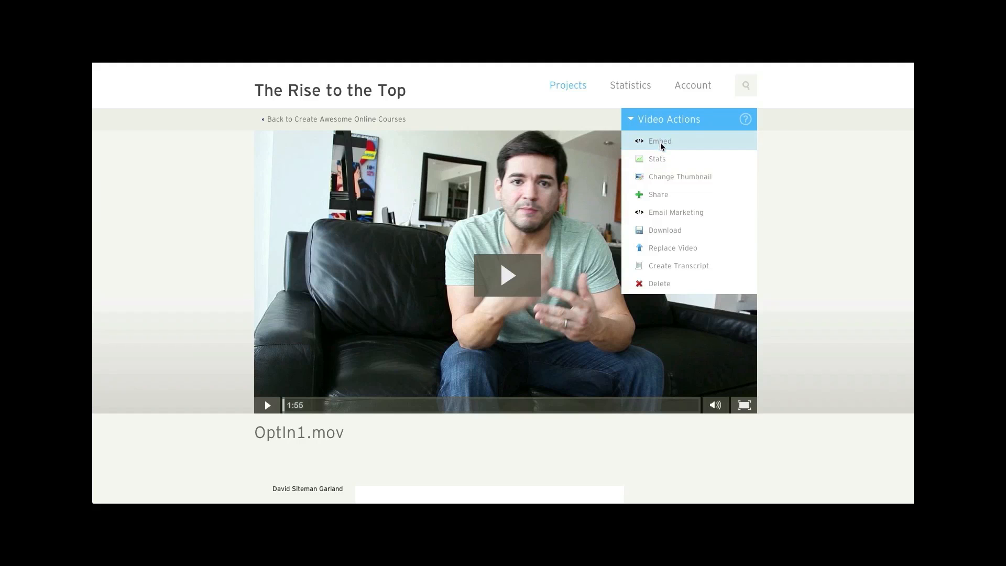
pyautogui.click(660, 140)
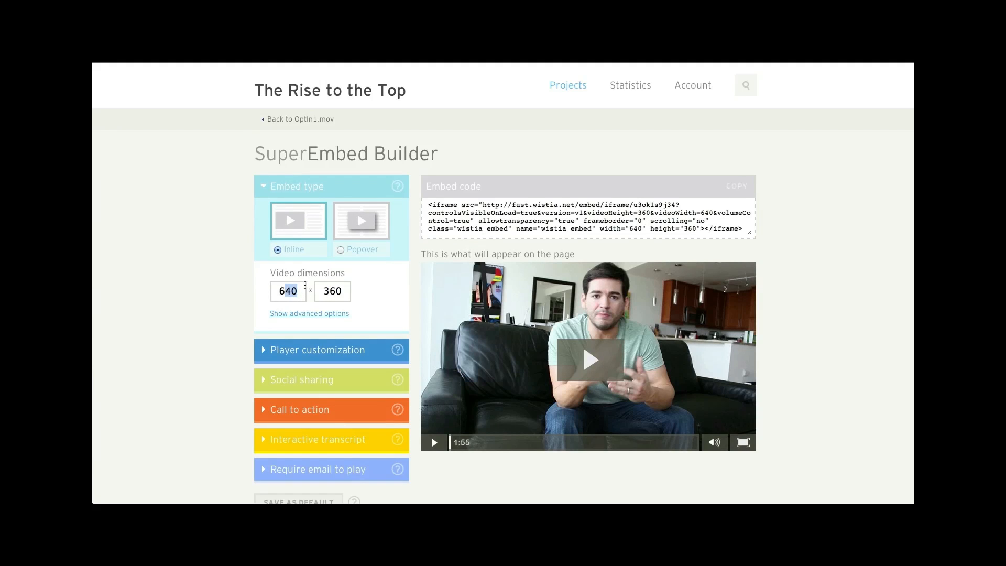
pyautogui.write('400')
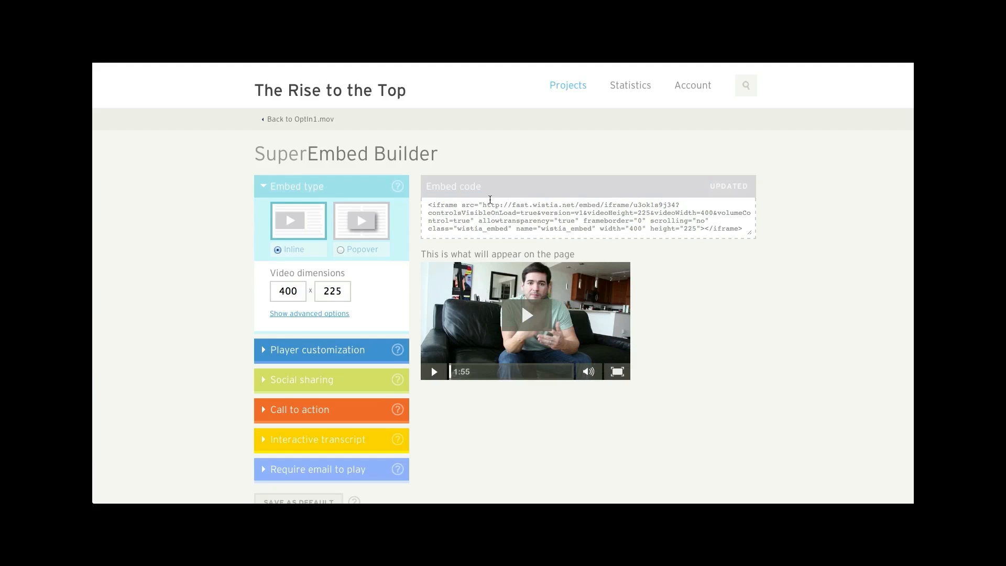
pyautogui.click(429, 205)
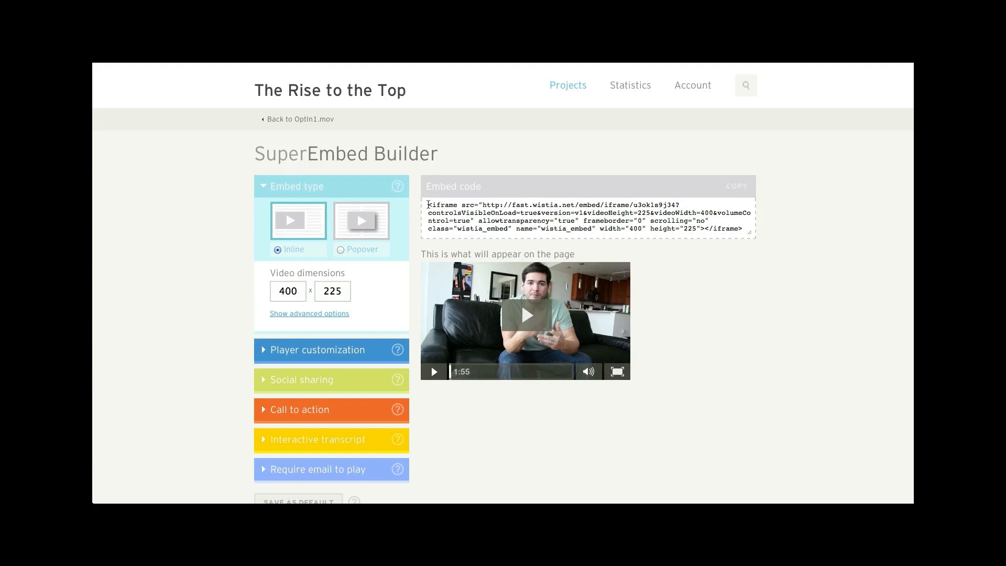
pyautogui.click(734, 187)
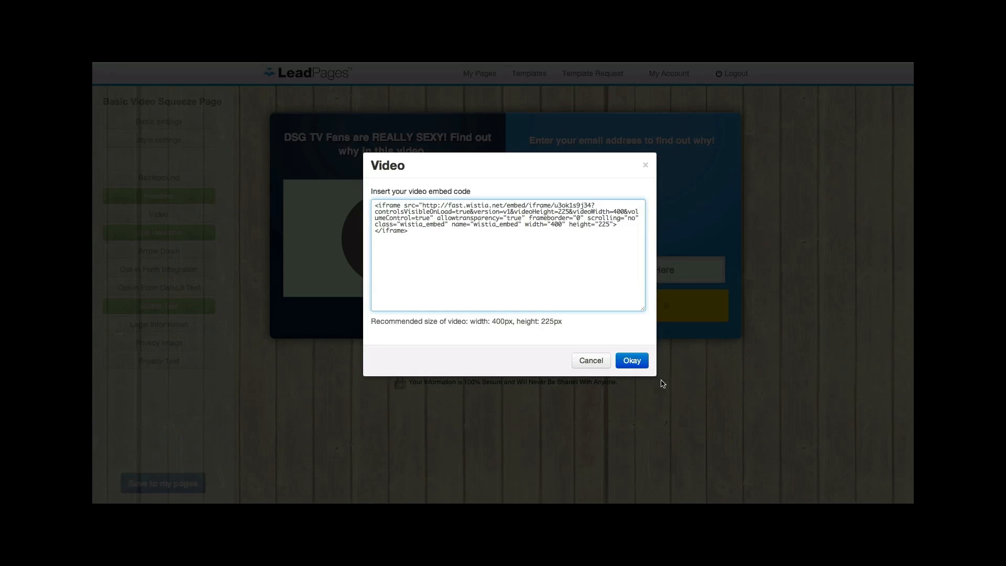
# - Confirm the pasted Wistia iframe code so the video replaces the default image
pyautogui.click(631, 361)
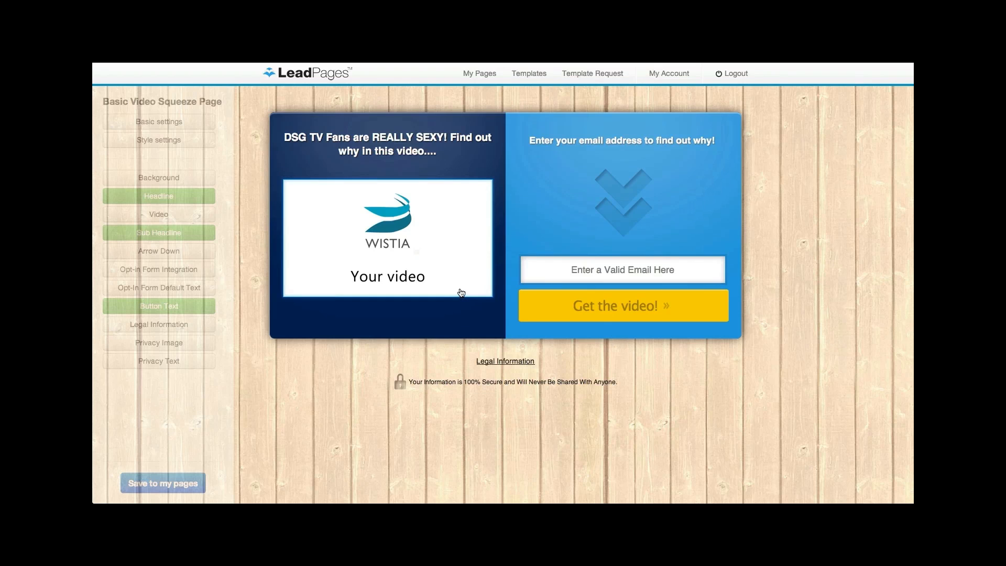
pyautogui.moveTo(359, 331)
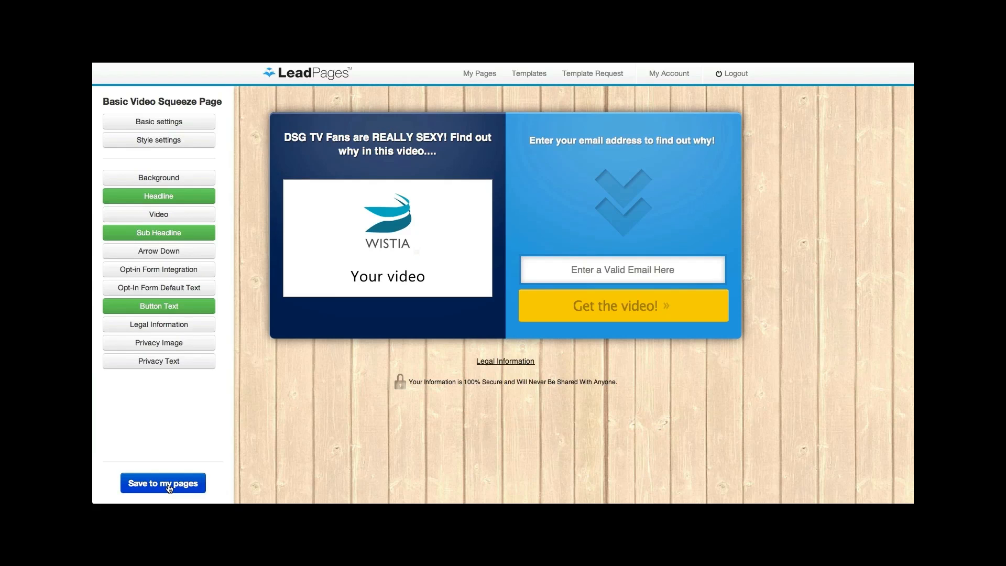
# - Save the page to My Pages under the name "DSGTV Test"
pyautogui.click(162, 482)
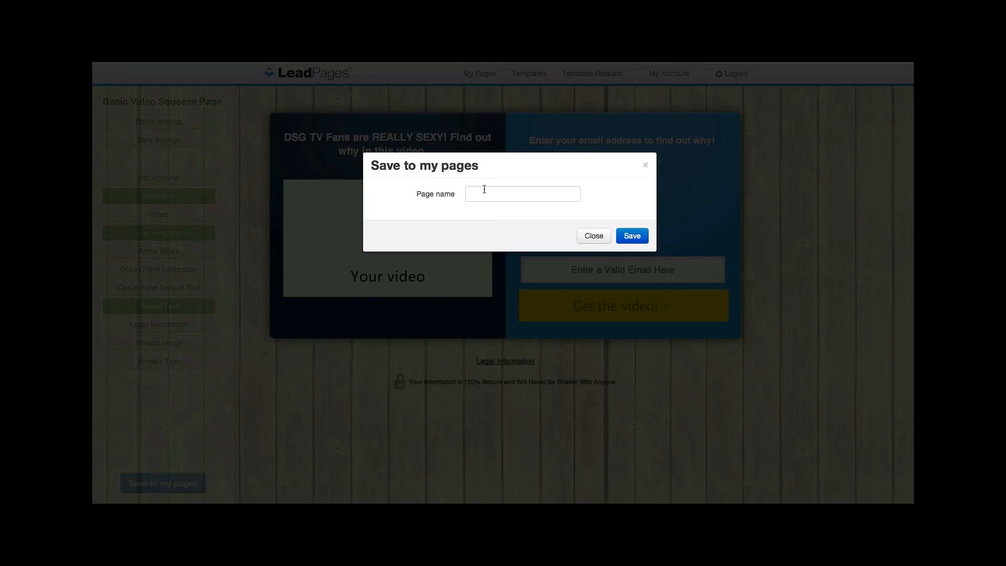
pyautogui.write('DSGTV Tes')
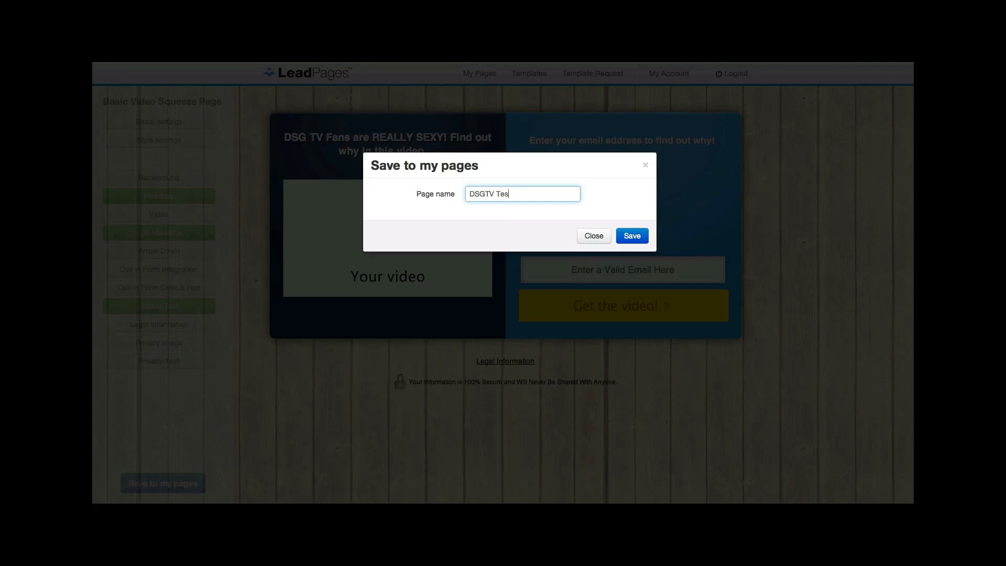
pyautogui.click(625, 236)
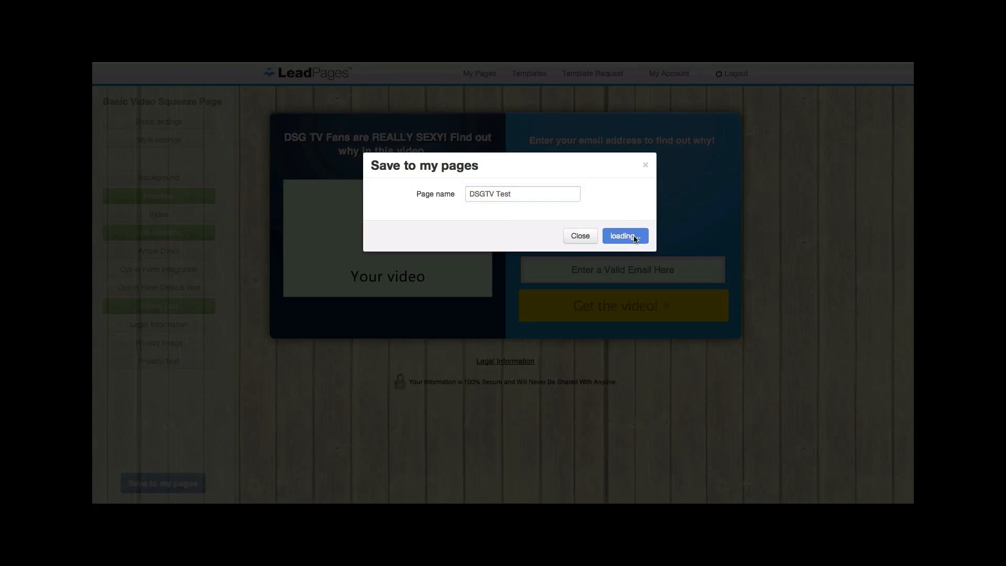
pyautogui.click(624, 236)
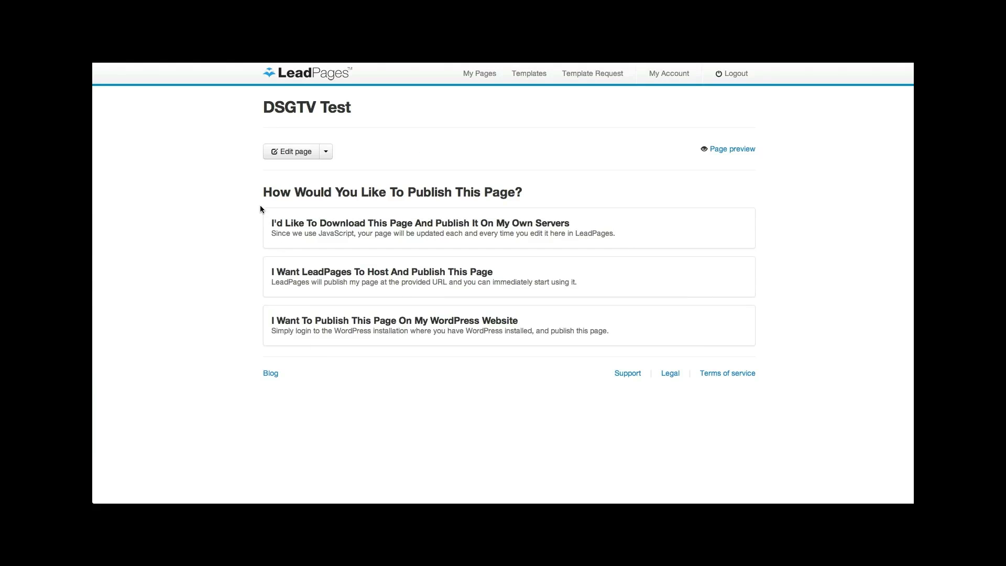
pyautogui.moveTo(320, 231)
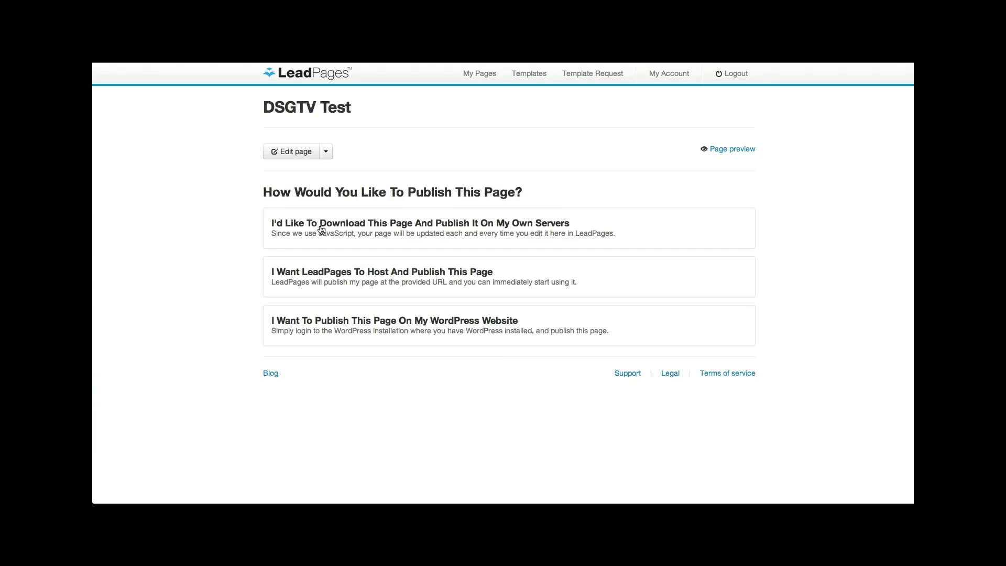
pyautogui.moveTo(329, 277)
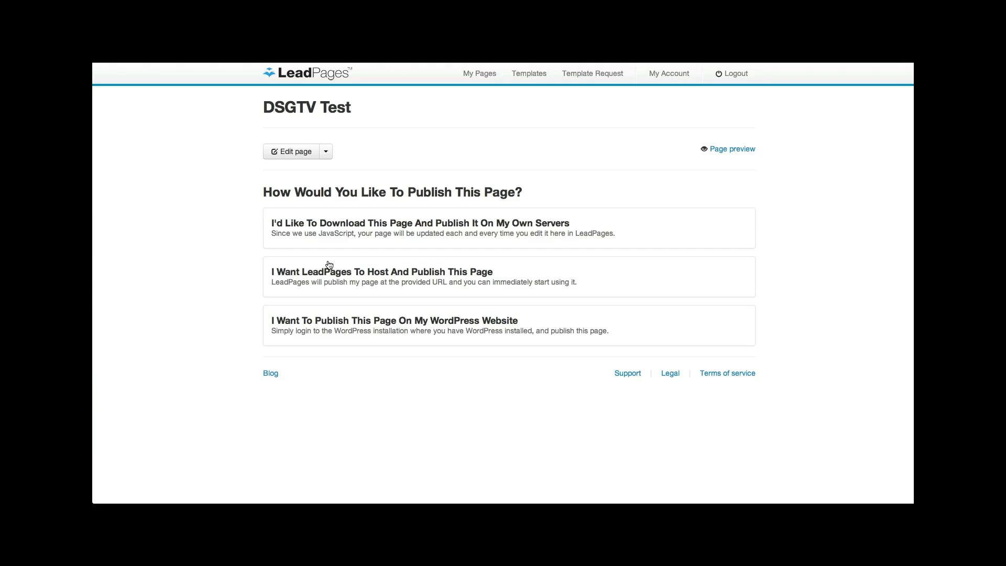
pyautogui.moveTo(358, 323)
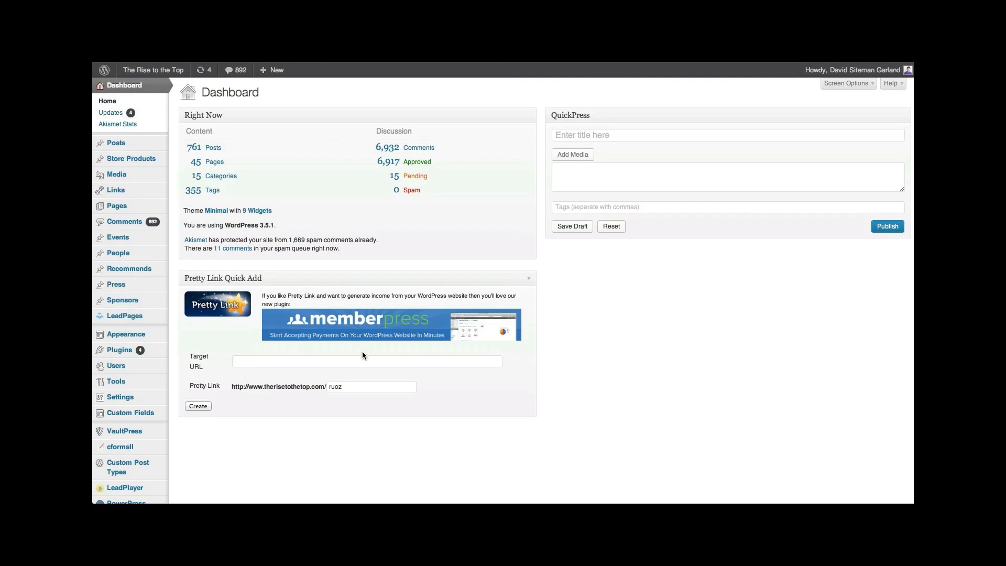
pyautogui.moveTo(122, 316)
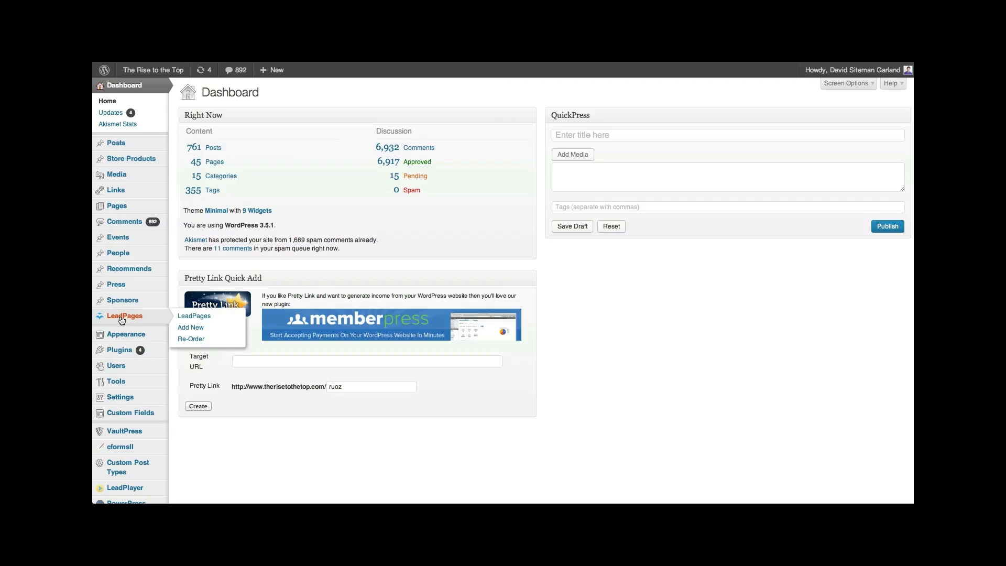
pyautogui.moveTo(189, 330)
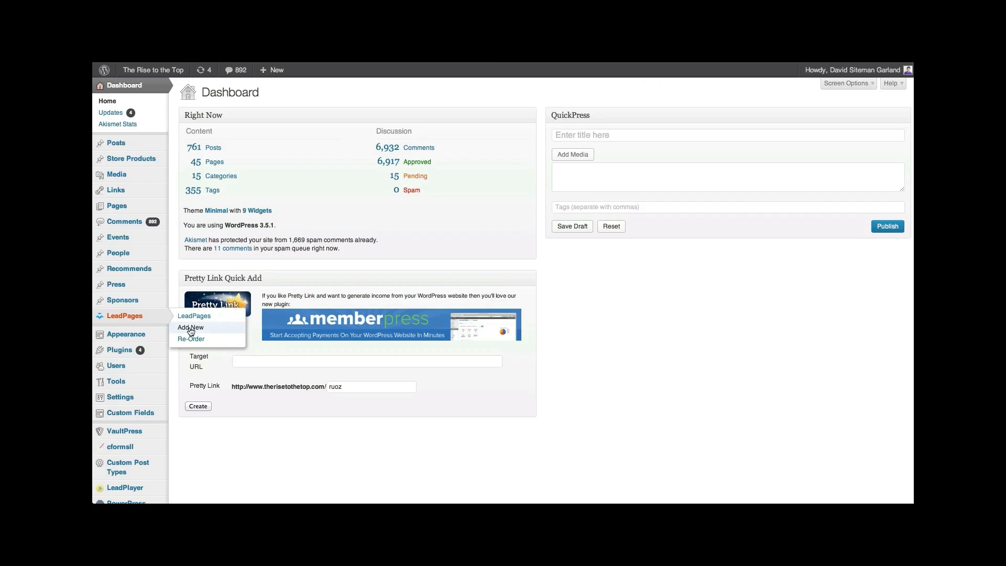
# - Start the Add New LeadPage form from the WordPress admin sidebar
pyautogui.click(190, 326)
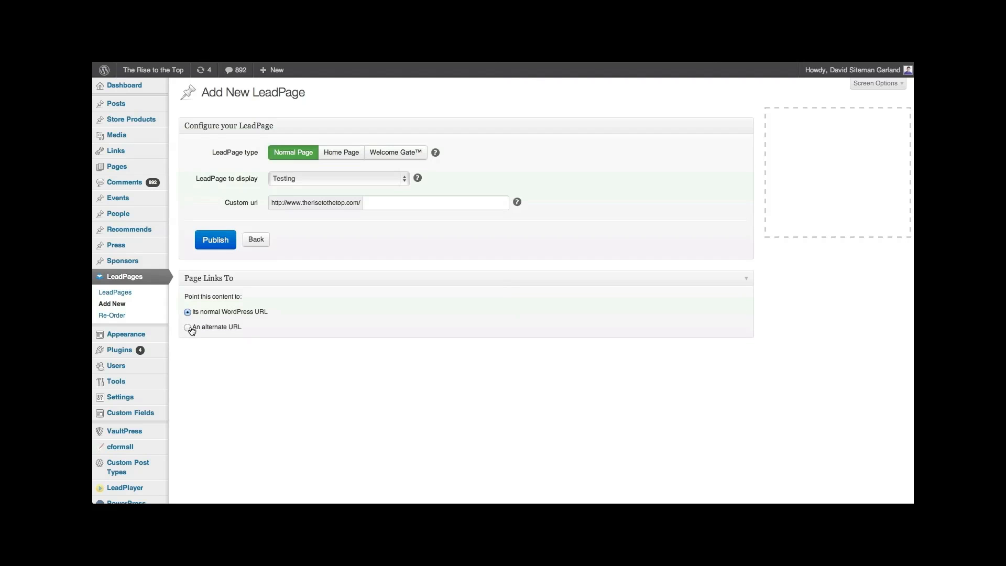
# - Set custom URL dsgtvtest, choose DSGTV Test as the LeadPage to display, and publish
pyautogui.click(436, 203)
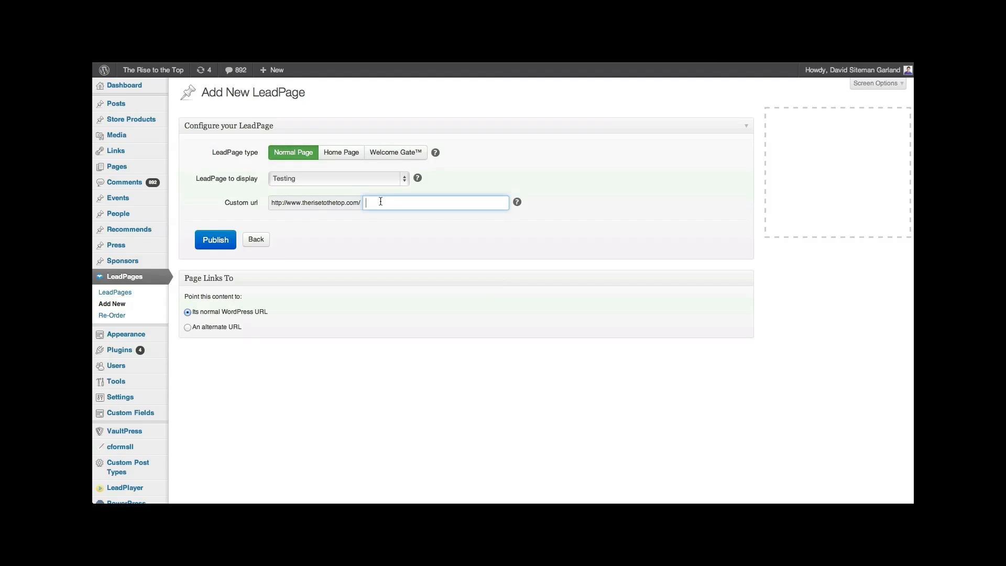
pyautogui.write('dsg')
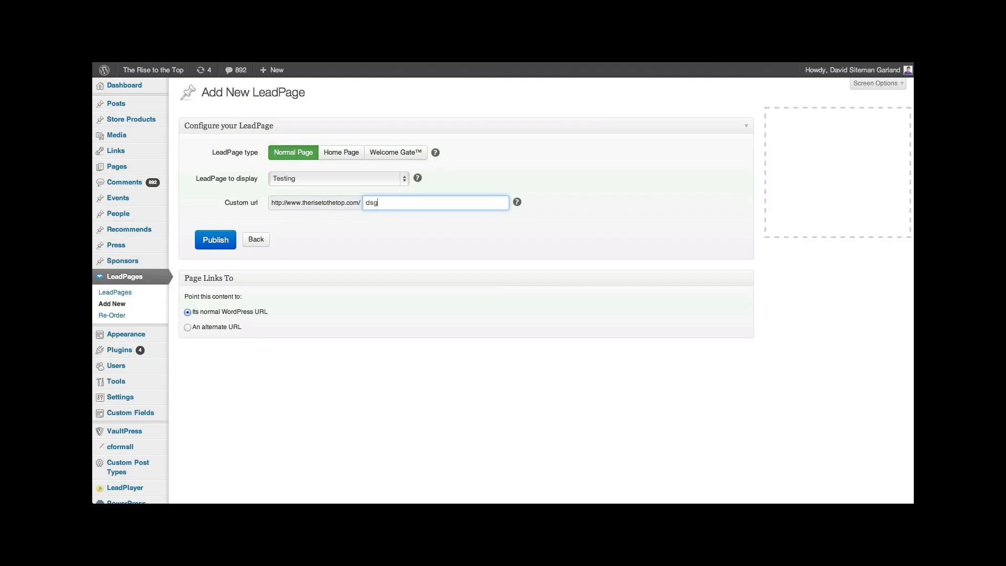
pyautogui.write('tvtest')
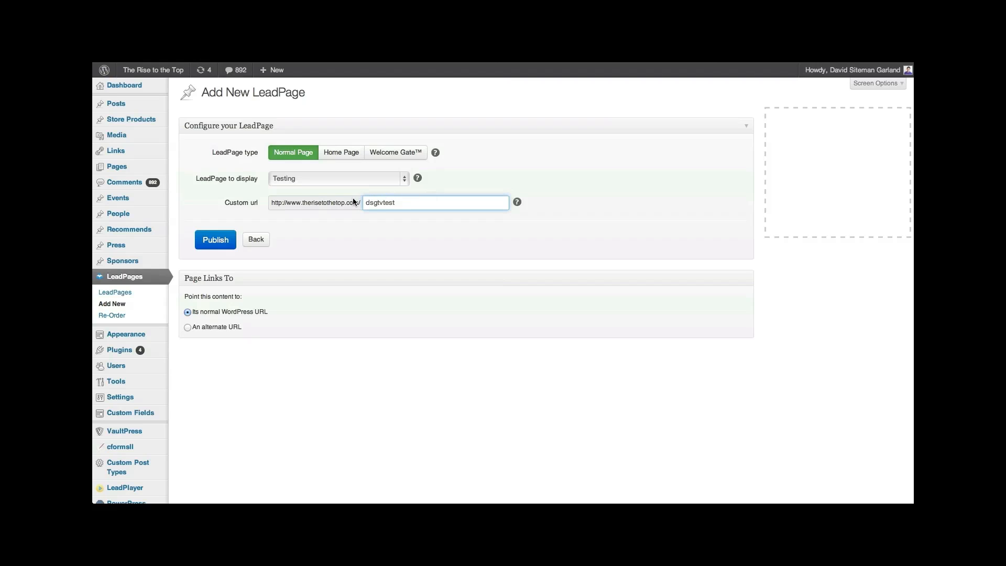
pyautogui.click(337, 178)
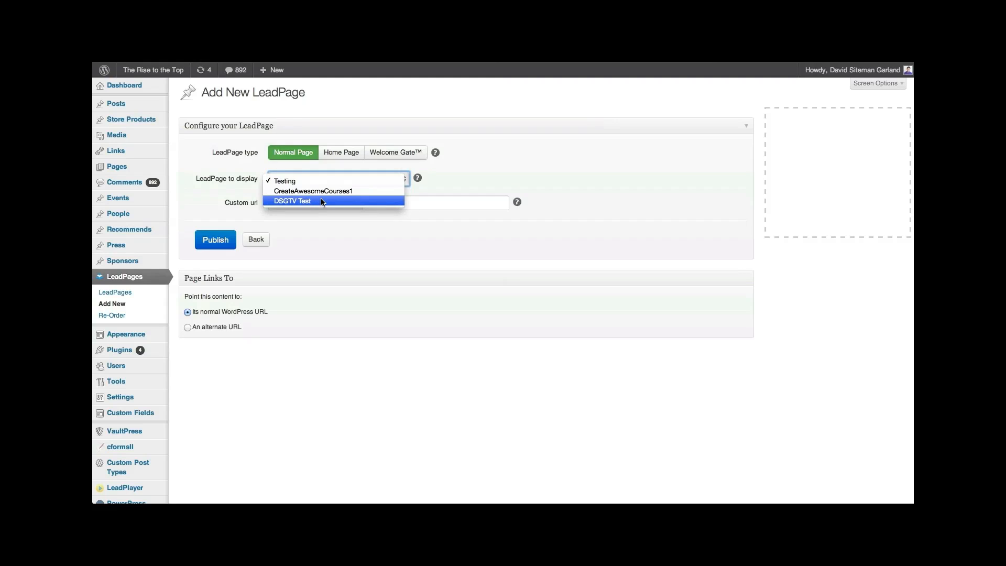
pyautogui.click(292, 200)
pyautogui.write('dsgtvtest')
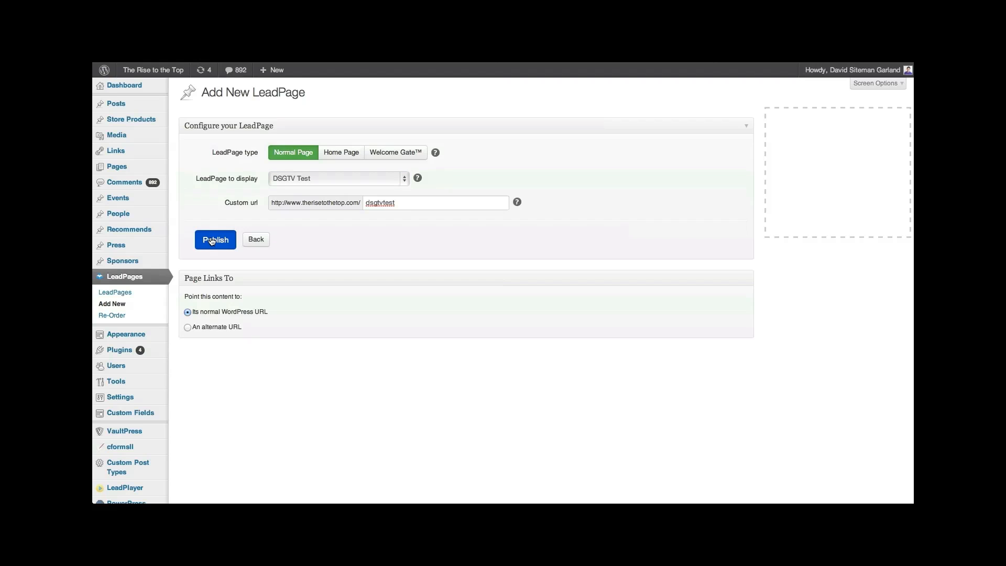
pyautogui.click(215, 238)
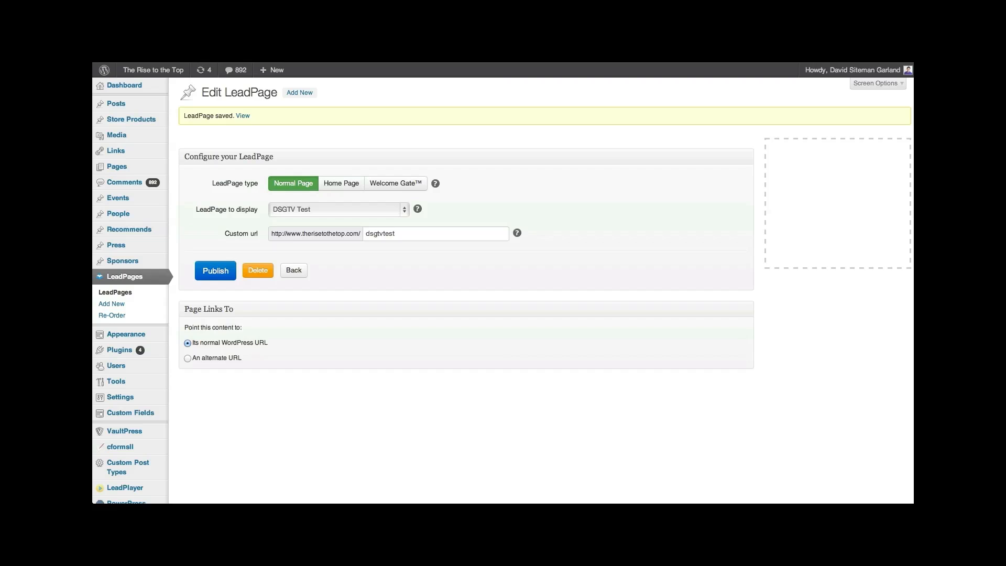
# - View the live DSGTV Test squeeze page and play its embedded Wistia video
pyautogui.click(243, 115)
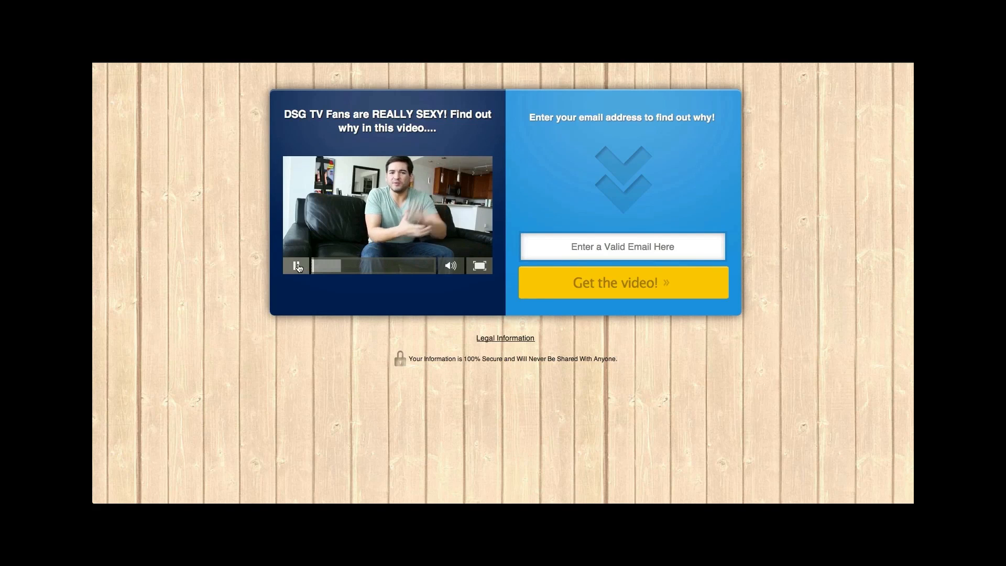
pyautogui.click(295, 266)
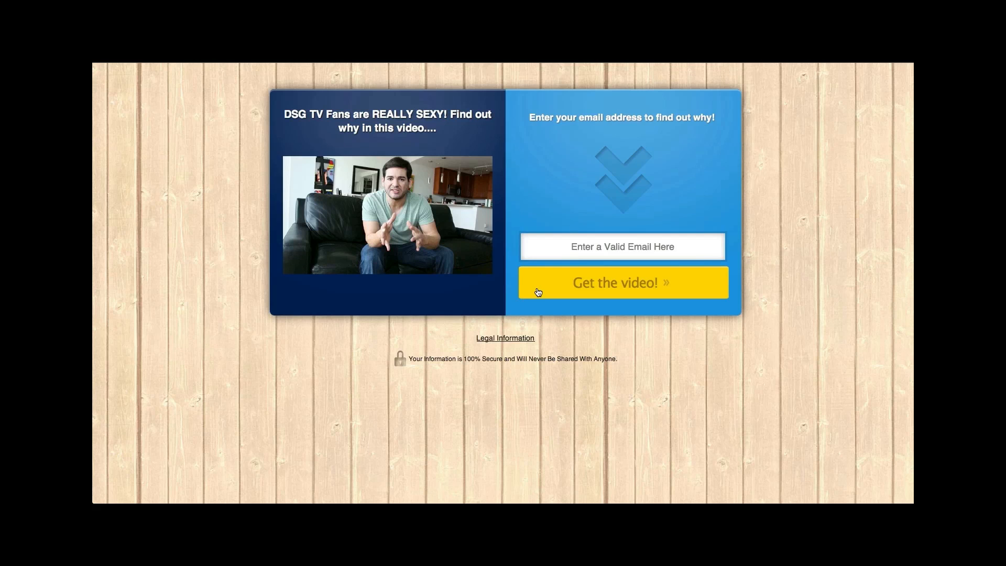
pyautogui.moveTo(174, 164)
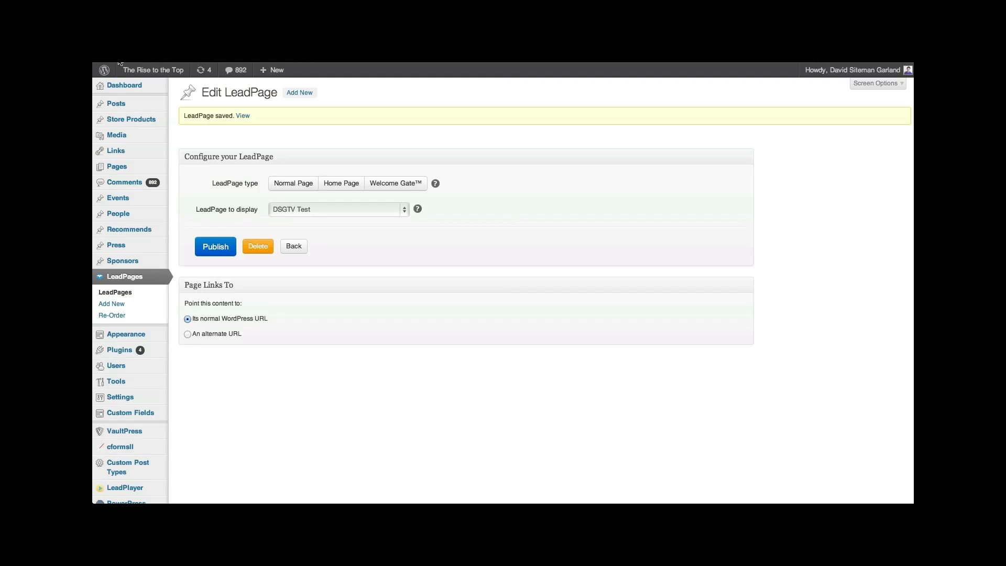
pyautogui.click(336, 209)
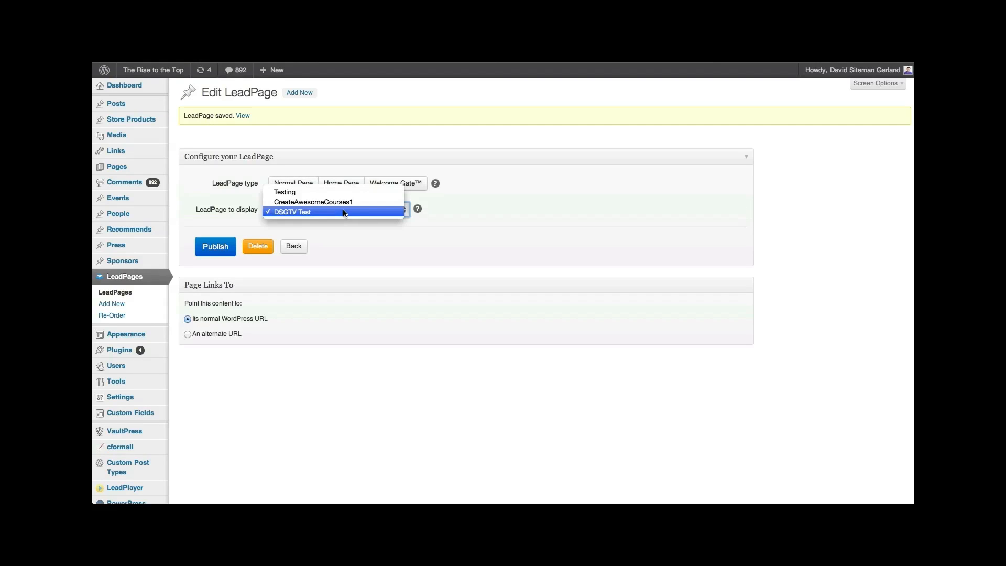
pyautogui.moveTo(340, 193)
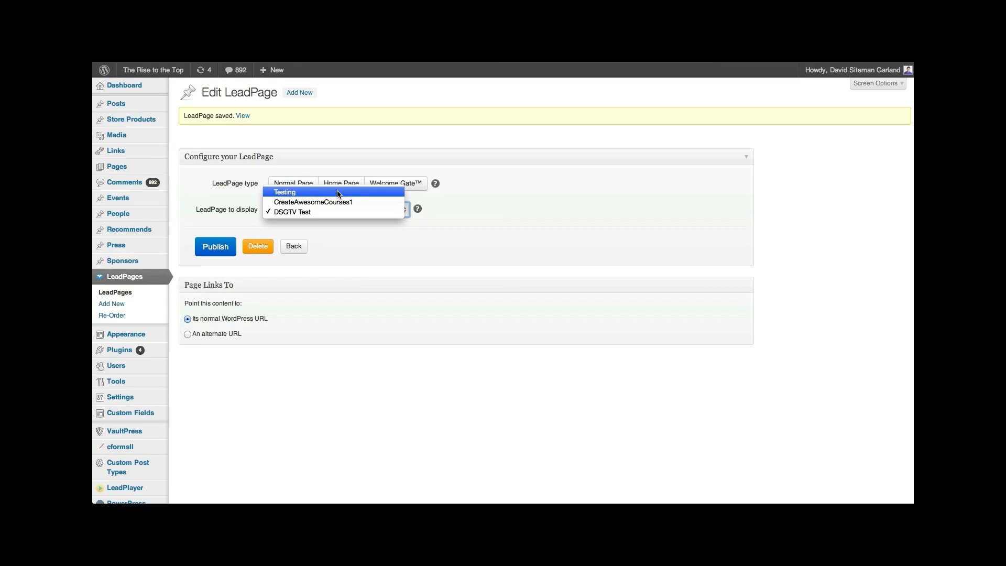
pyautogui.moveTo(339, 204)
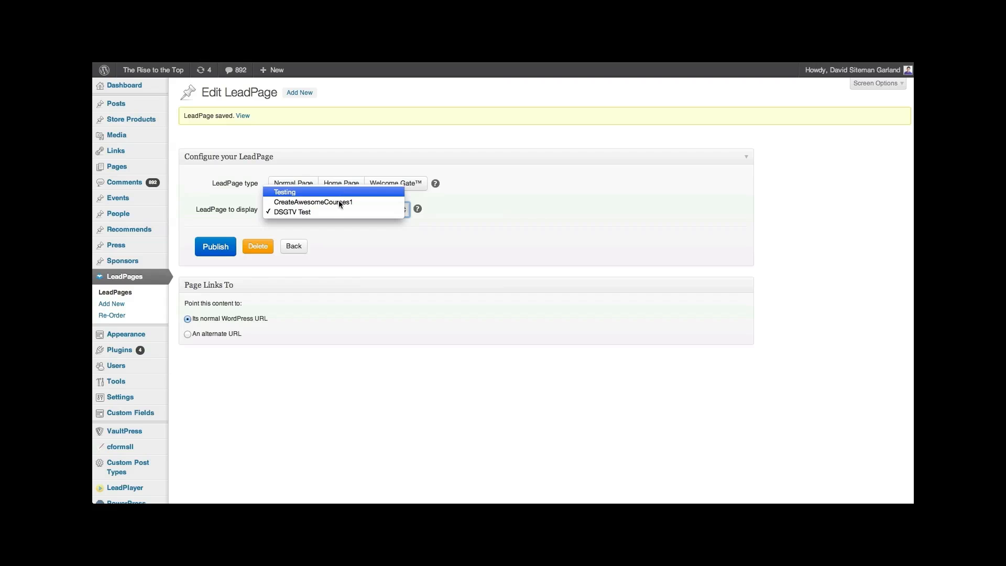
pyautogui.click(291, 212)
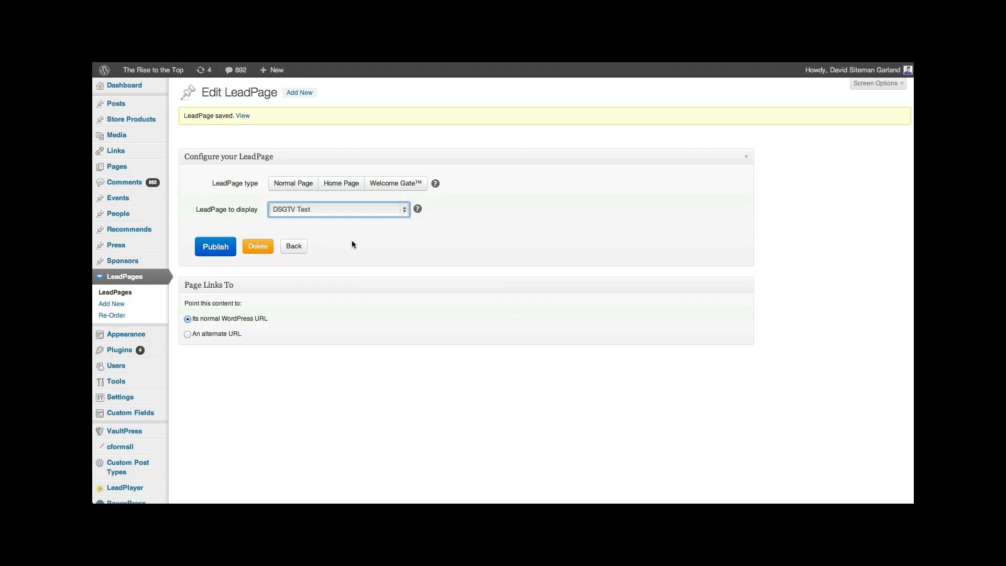
pyautogui.click(294, 182)
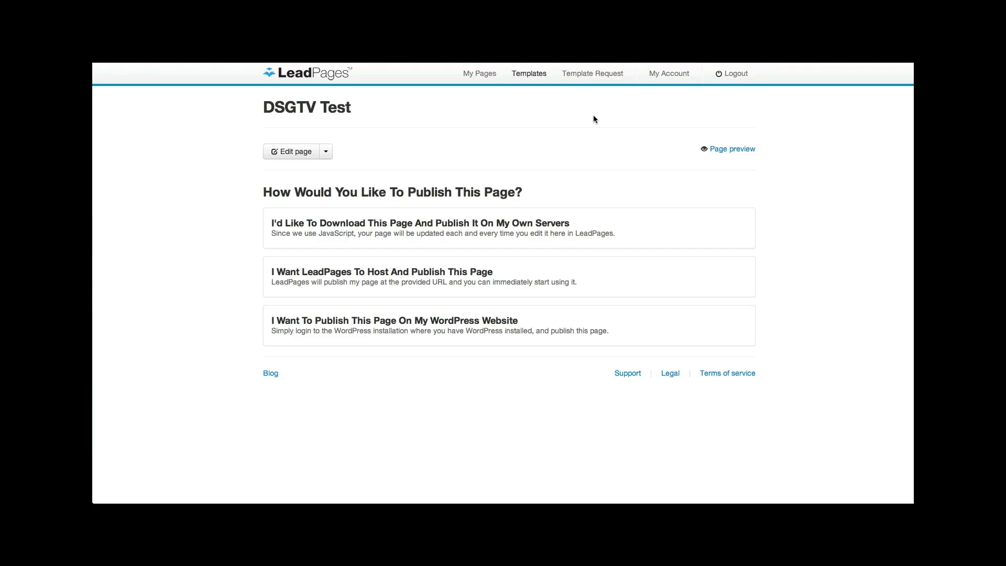
# - Browse the Available Templates catalogue down to the video and webinar templates
pyautogui.click(528, 73)
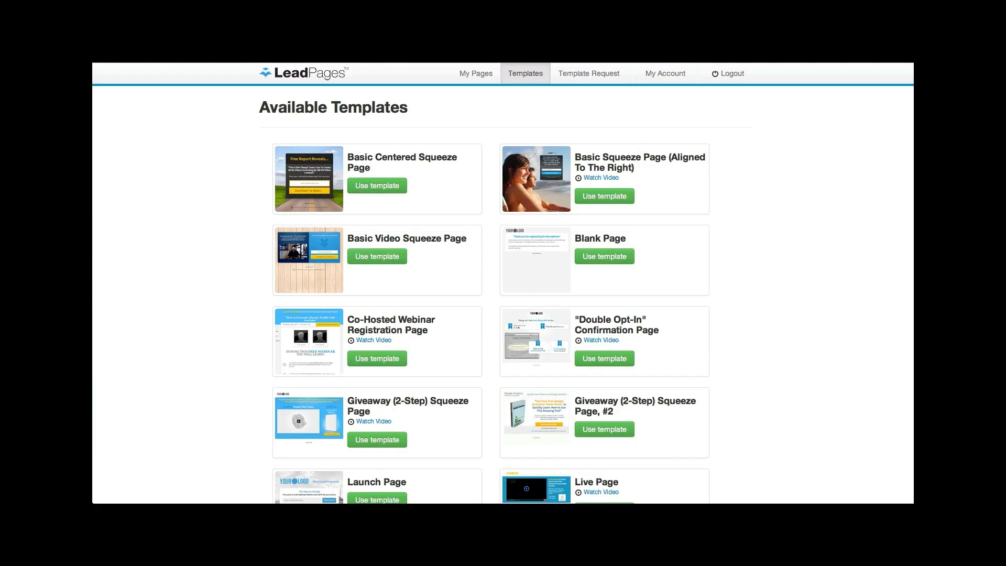
pyautogui.scroll(-3)
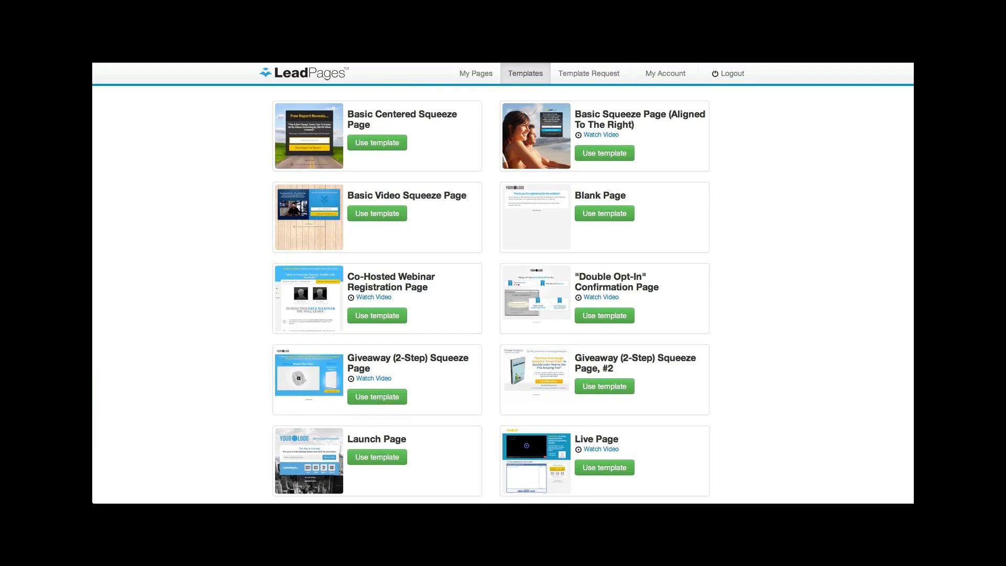
pyautogui.scroll(-3)
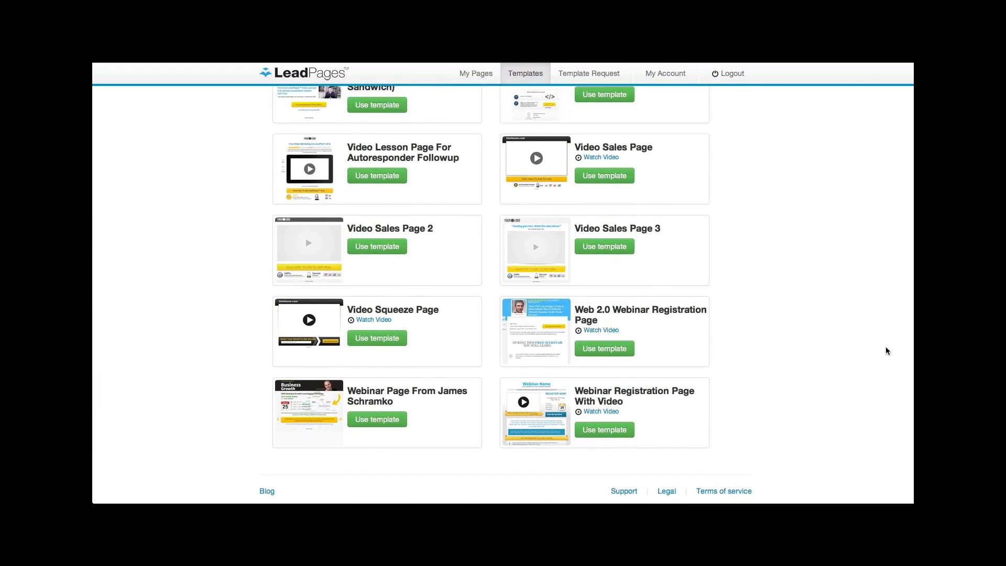